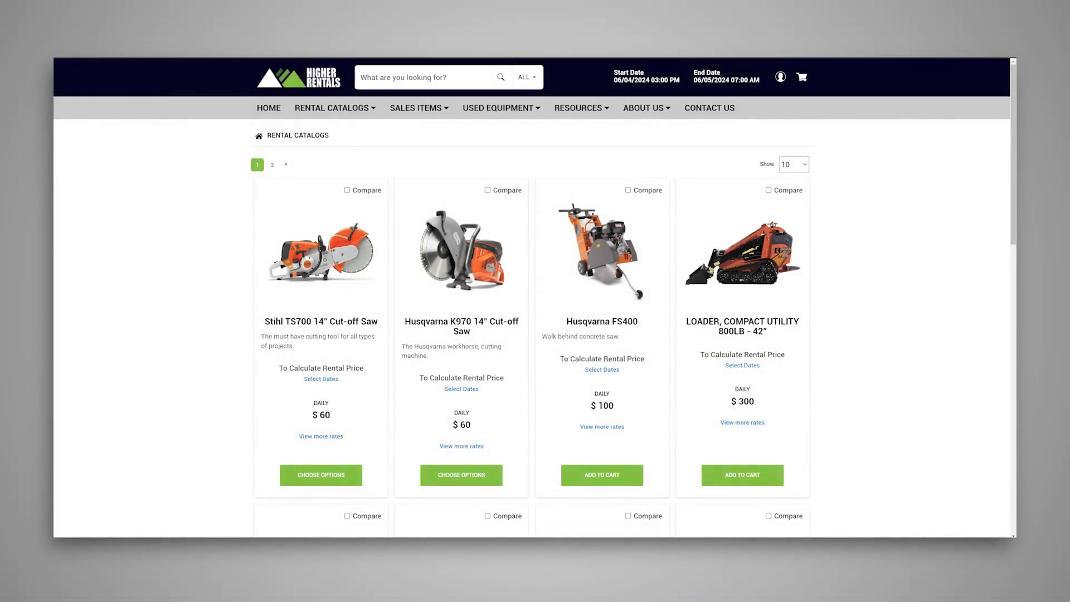
mouse_move(185, 396)
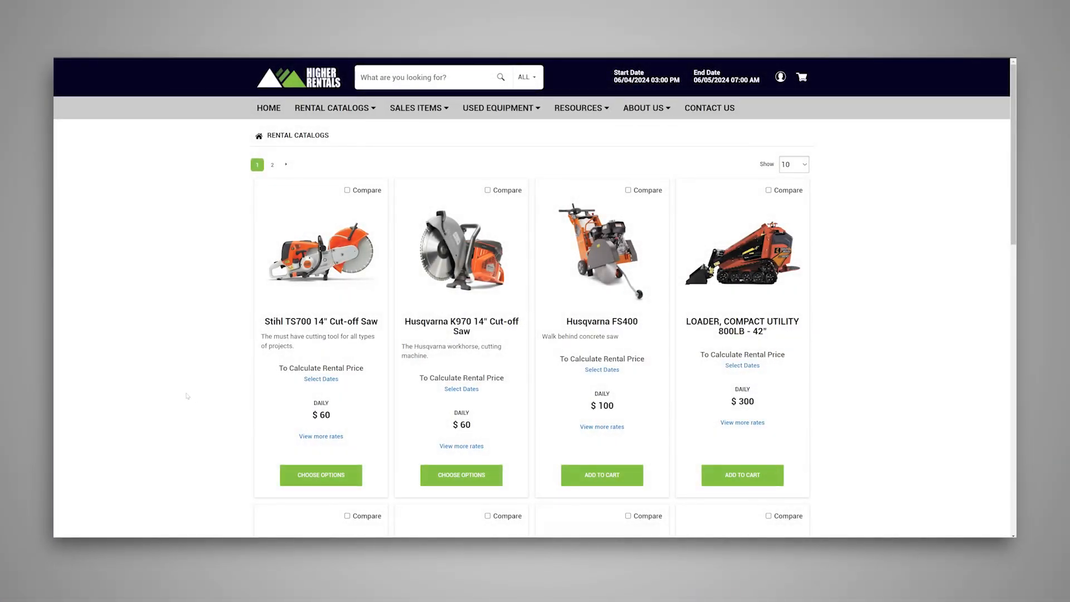
mouse_move(128, 323)
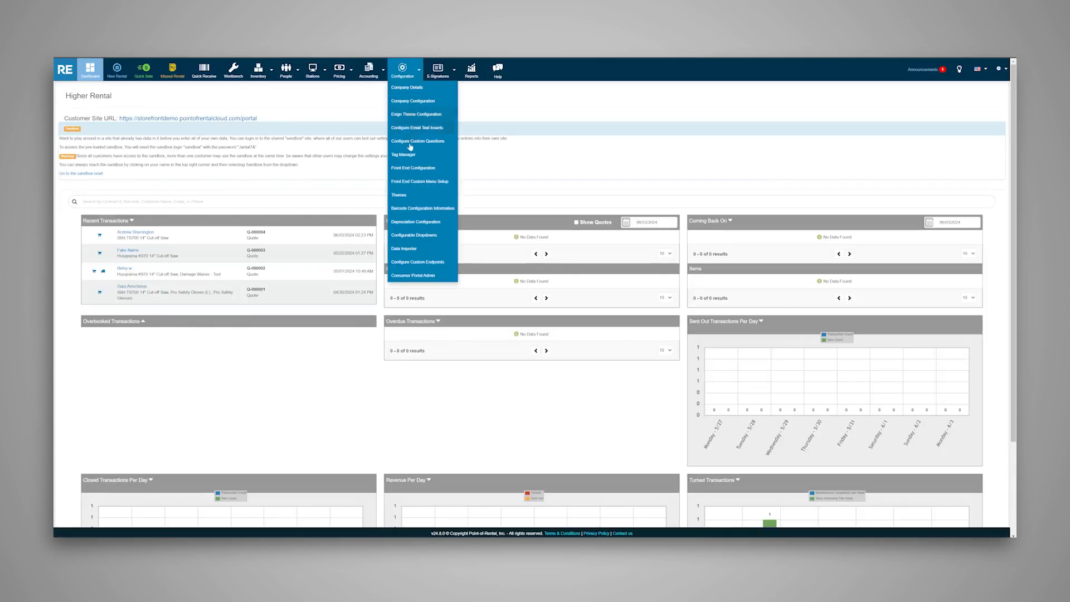
Step: Review the Equipment Theme under Configuration > Themes, then return to the storefront catalog
click(399, 194)
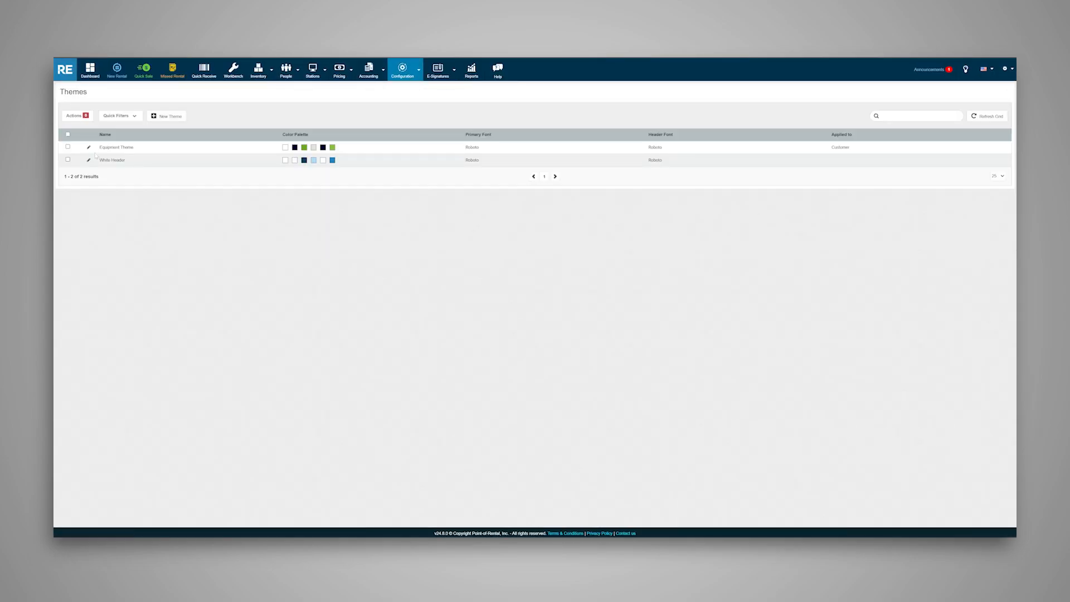
click(88, 147)
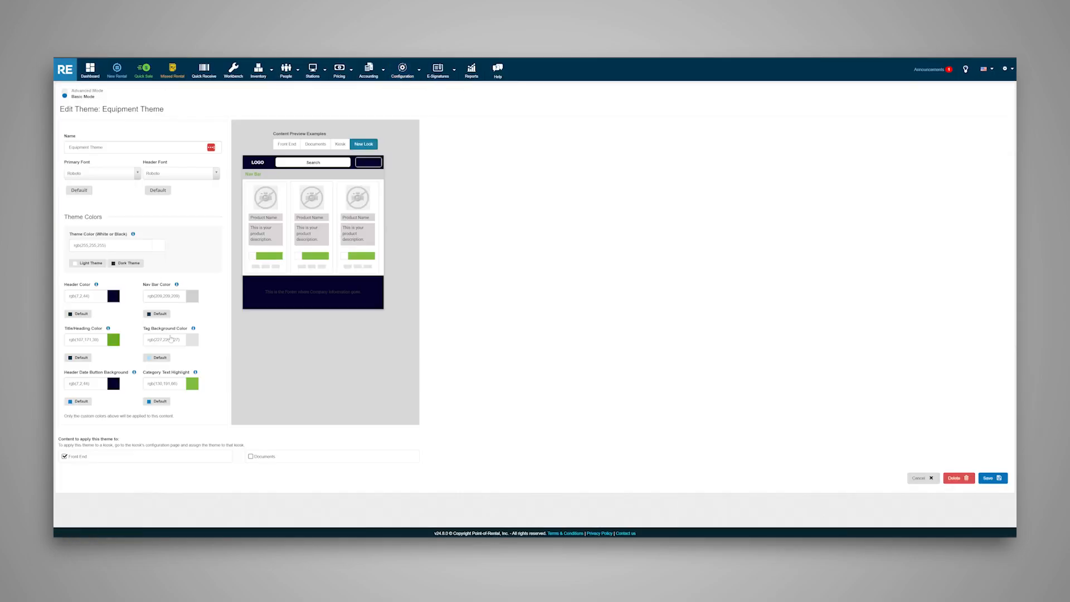
click(112, 296)
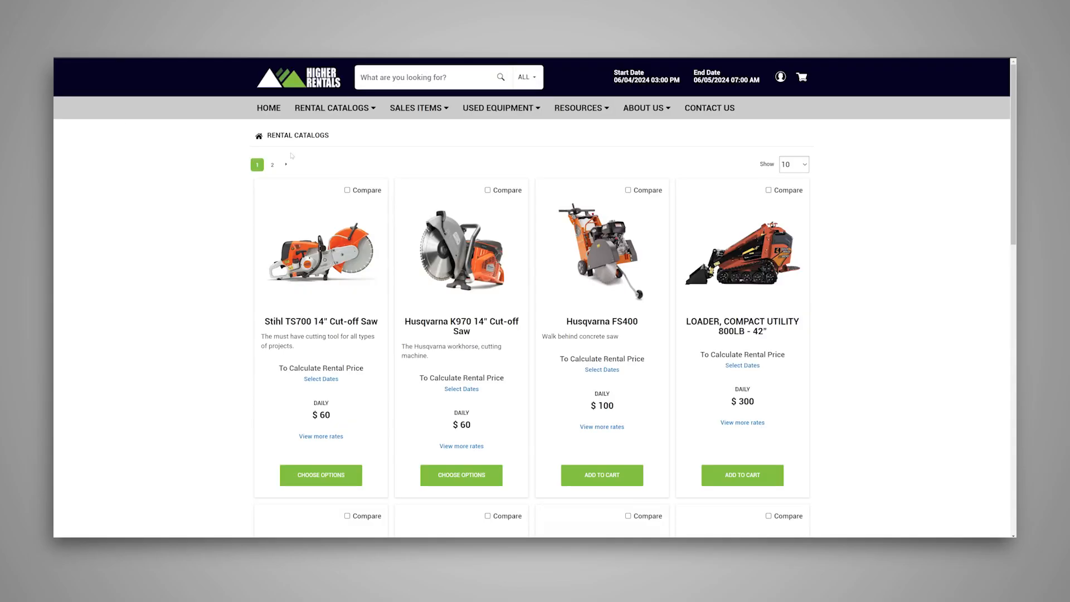
Step: Show the ALL search-scope options and search the storefront for 'Fishing'
click(416, 107)
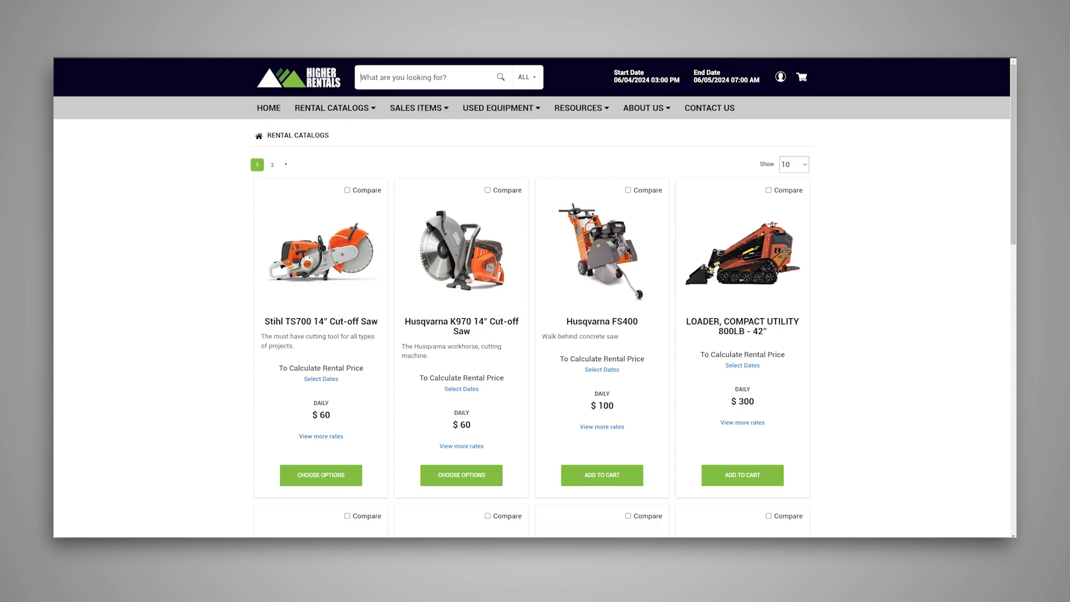
click(526, 76)
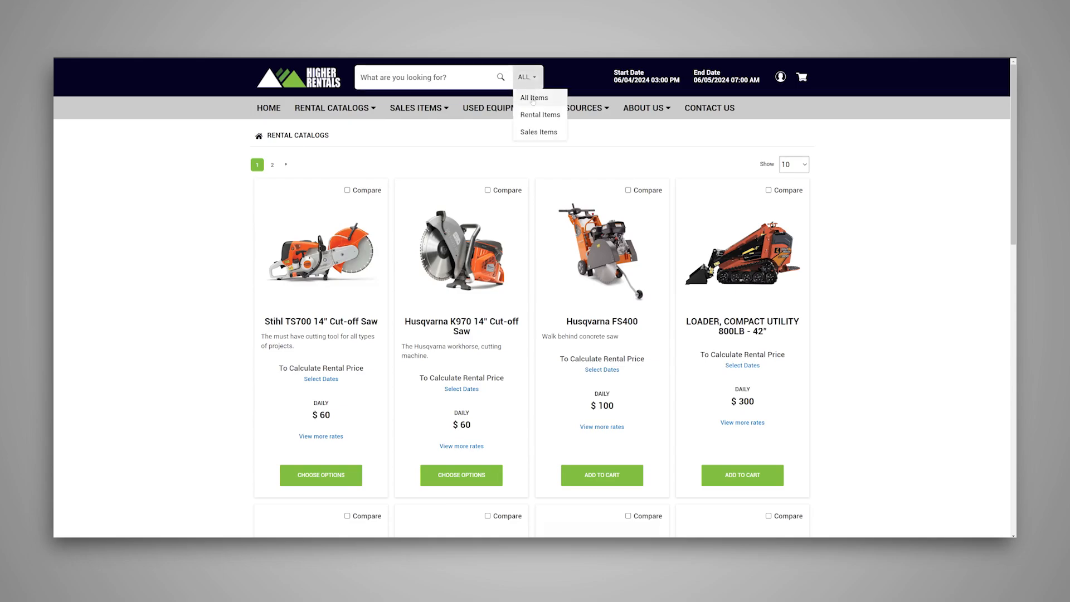
mouse_move(535, 131)
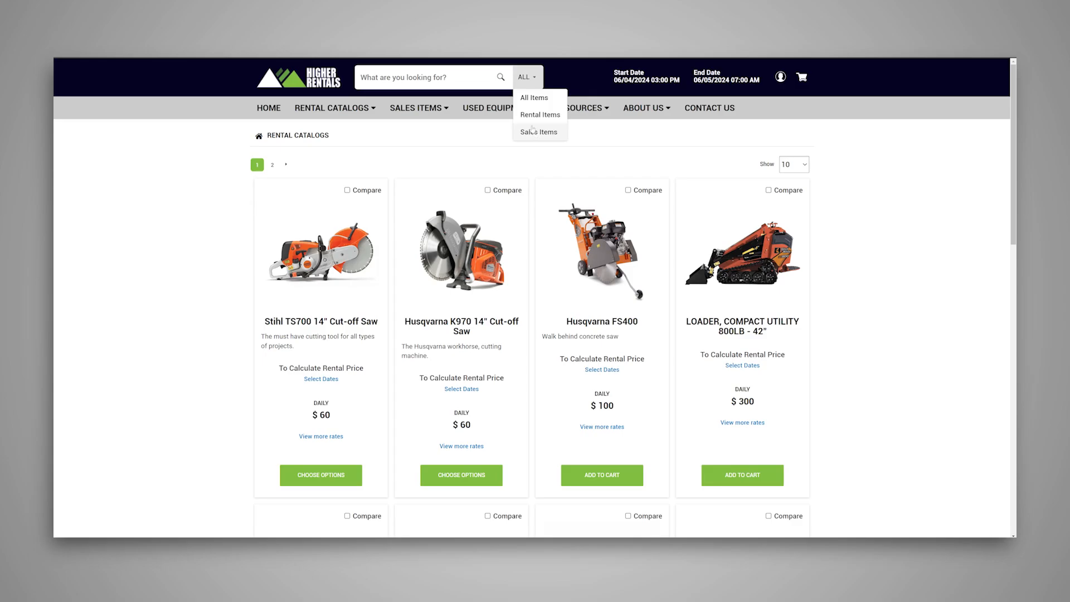
text(F)
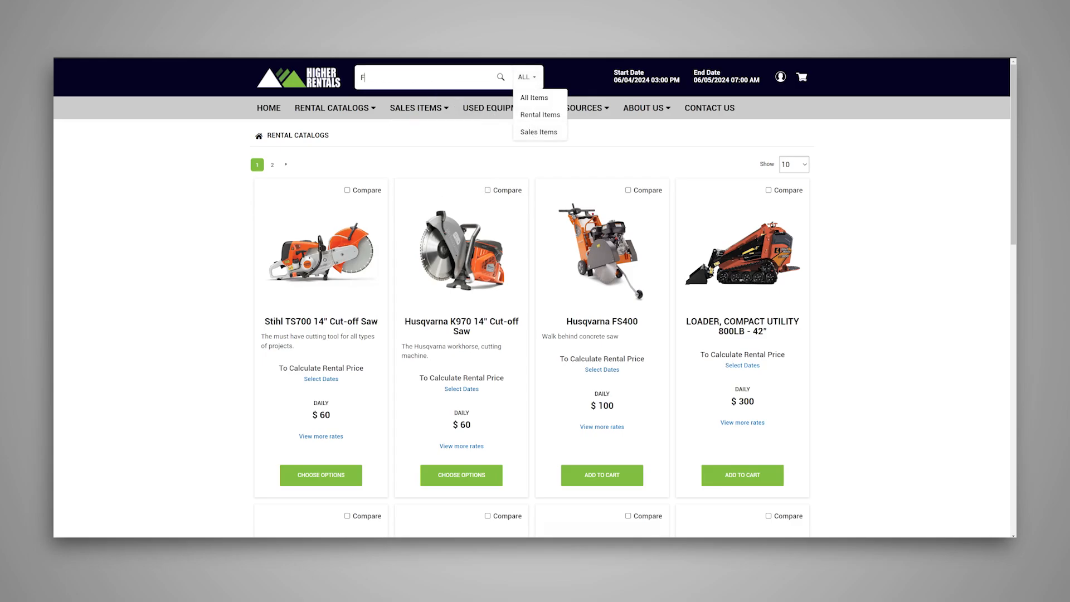
text(Fishing)
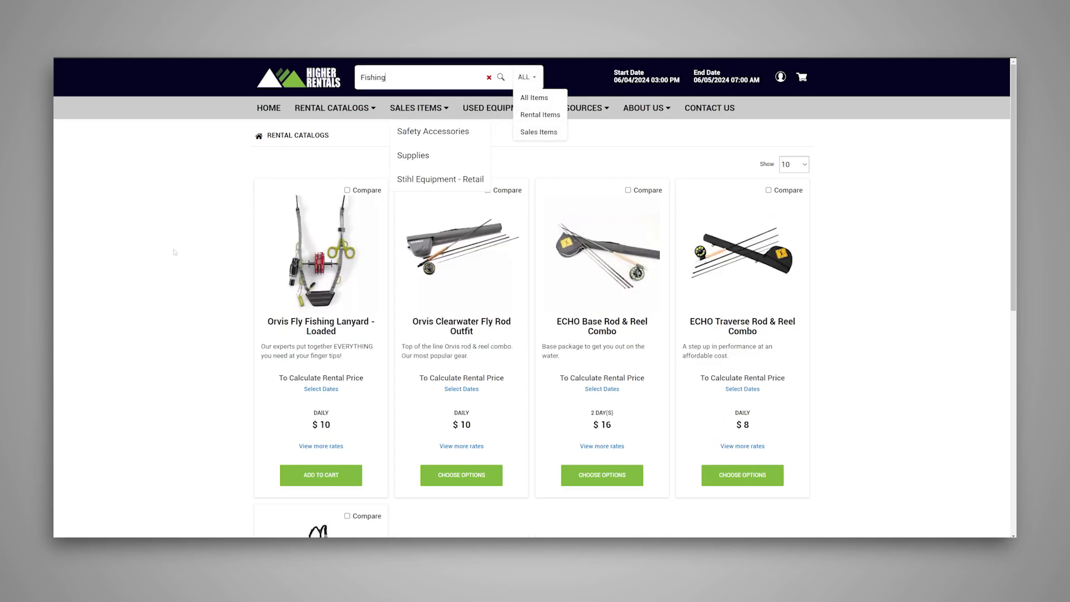
mouse_move(538, 132)
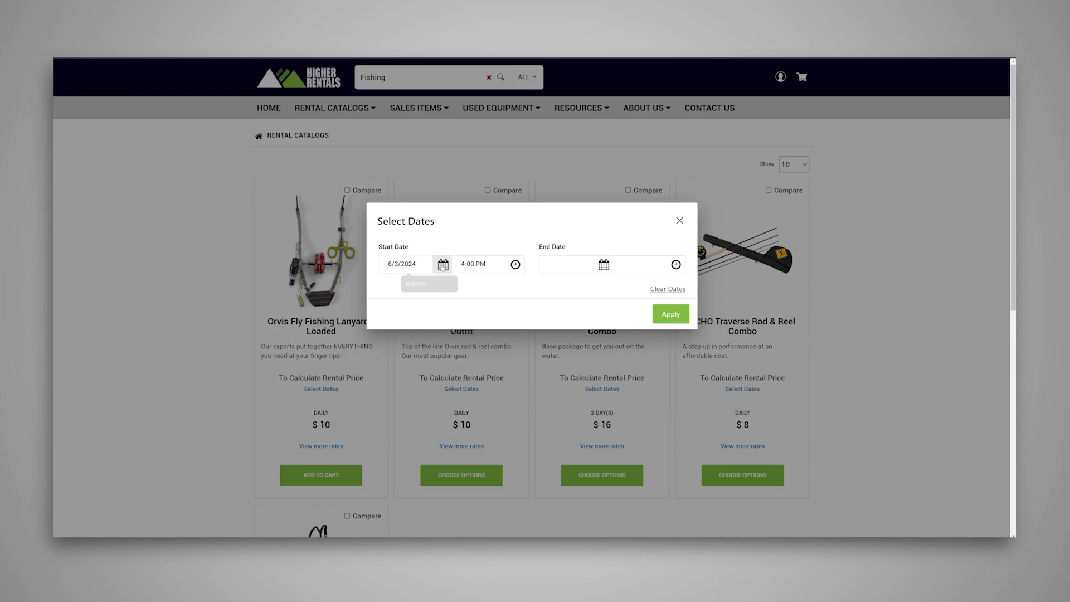
Step: Apply a rental period from 6/4/2024 to 6/5/2024
click(603, 264)
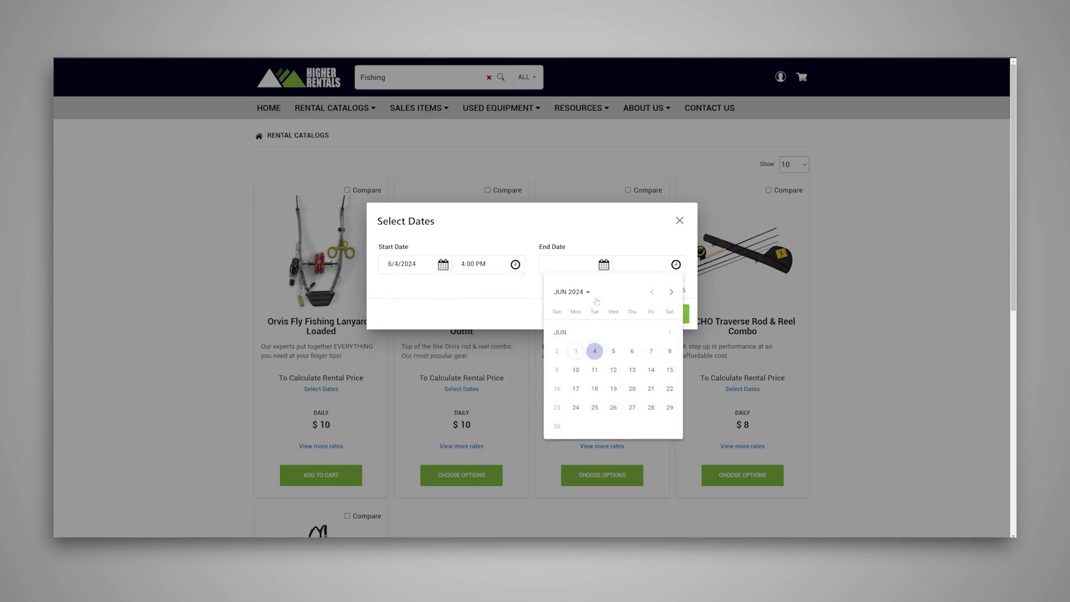
click(612, 351)
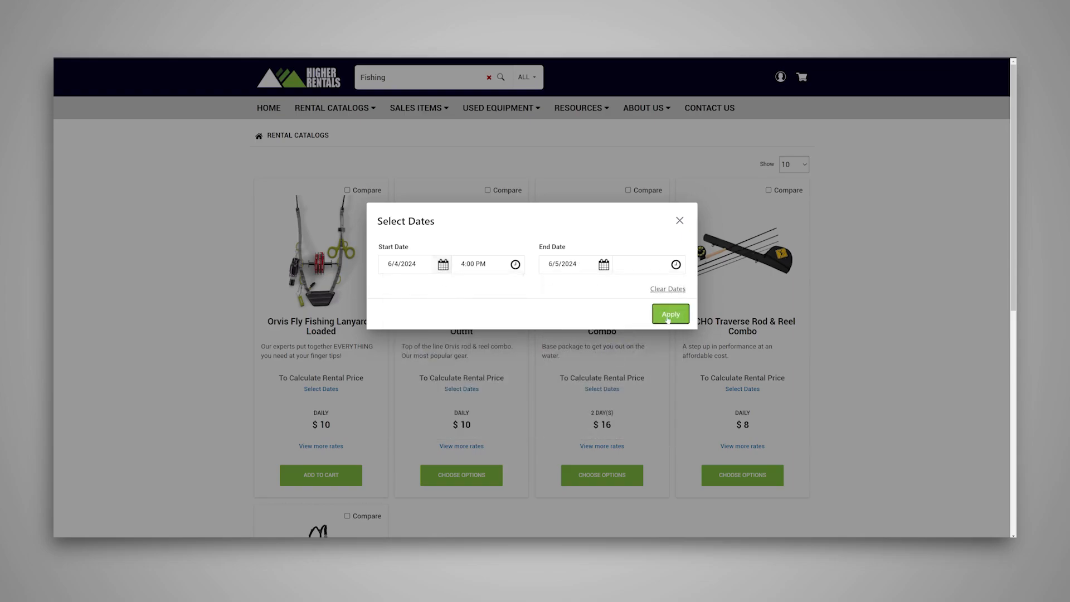
click(669, 314)
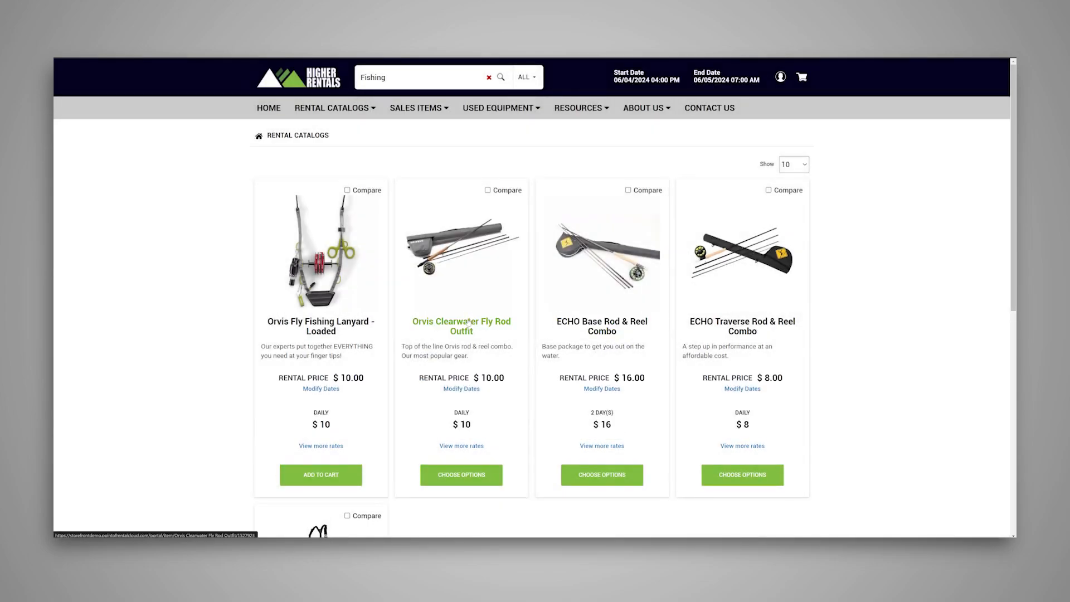
mouse_move(418, 394)
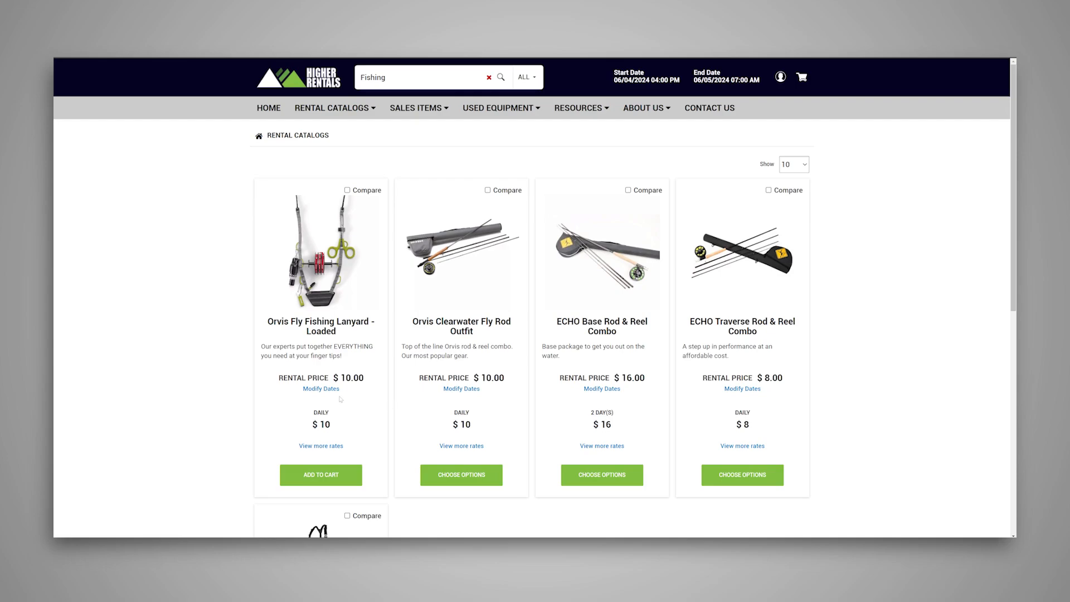
Step: Show more rates for the fishing lanyard, Clearwater rod outfit and ECHO Base combo
click(321, 445)
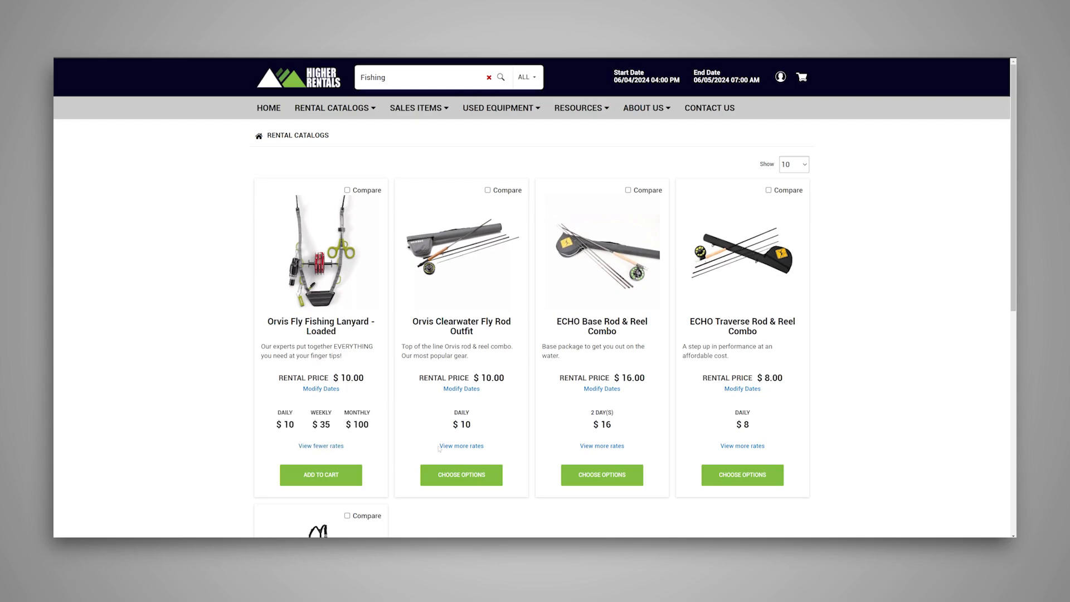
click(460, 446)
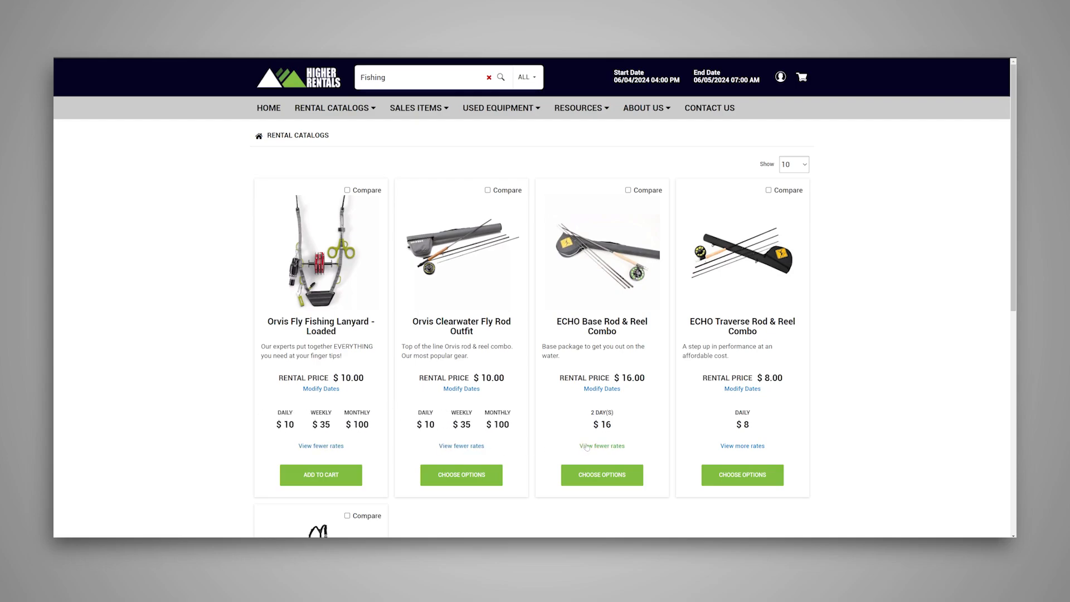
click(602, 446)
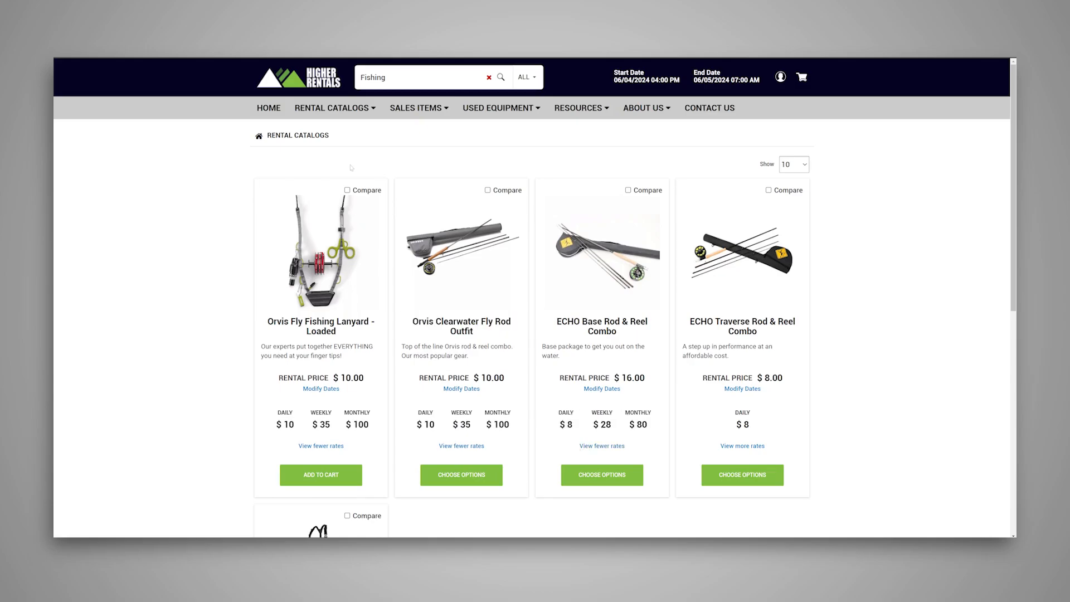
Step: Reload the full rental catalog and scroll through the item prices
click(334, 107)
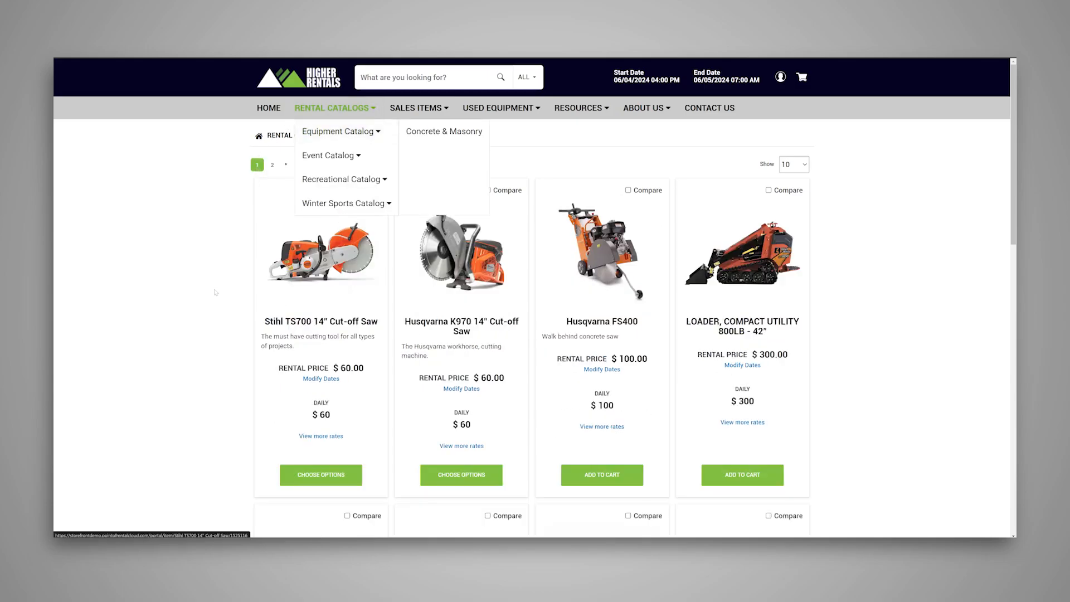
scroll(down, 3)
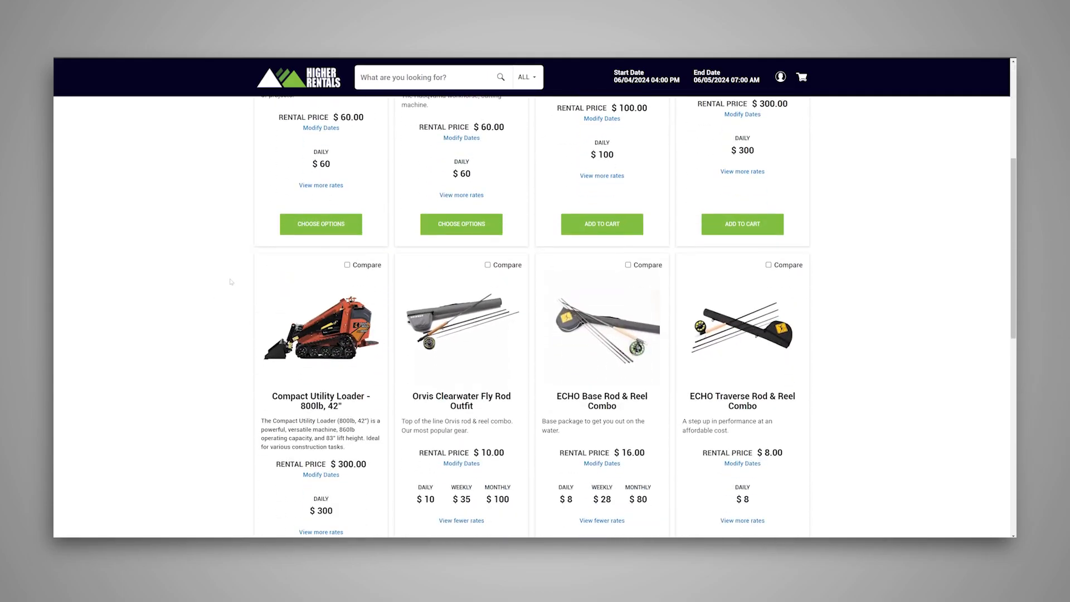
scroll(up, 3)
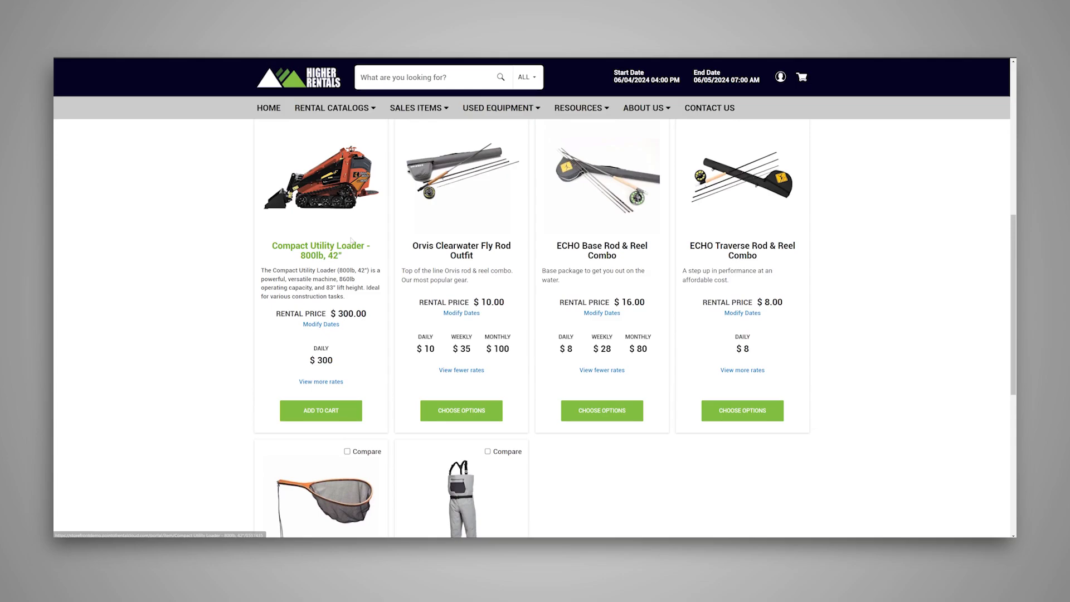
scroll(down, 3)
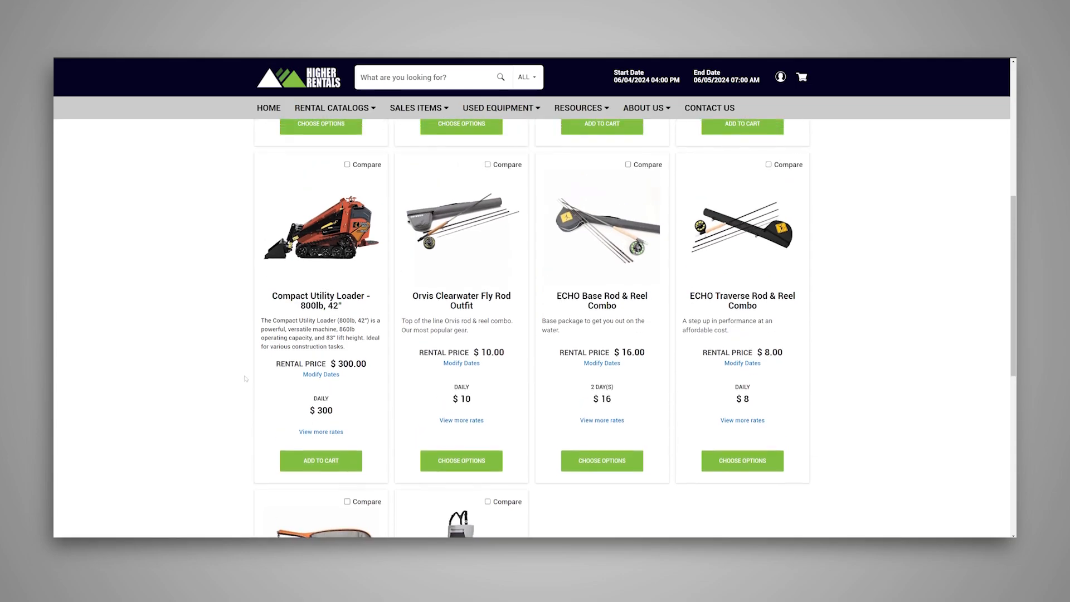
Step: Open the Rental Catalogs menu and enter 'saw' in the search box
click(334, 107)
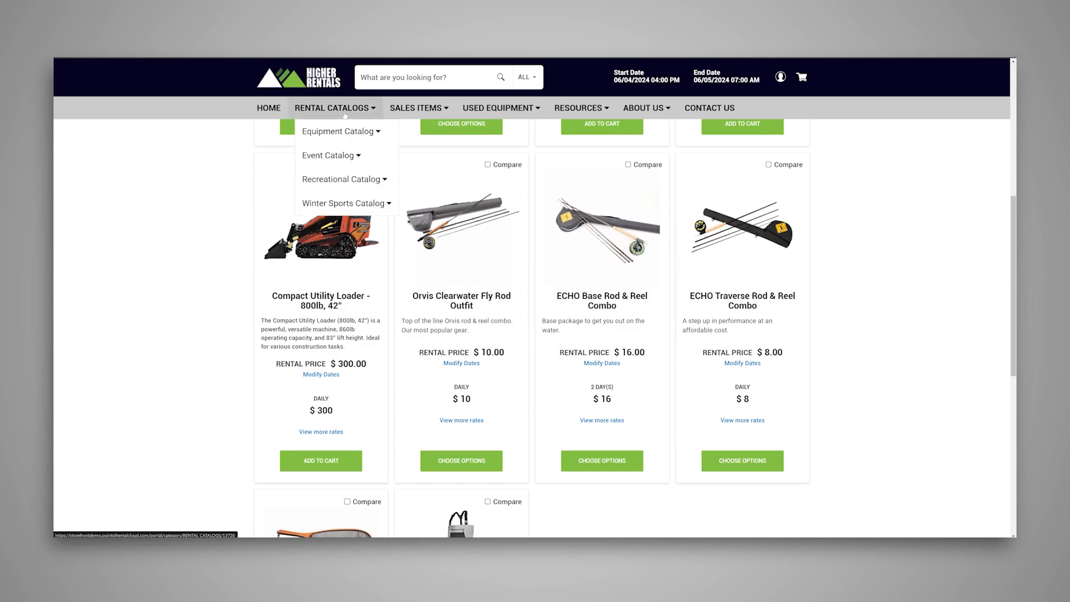
mouse_move(345, 179)
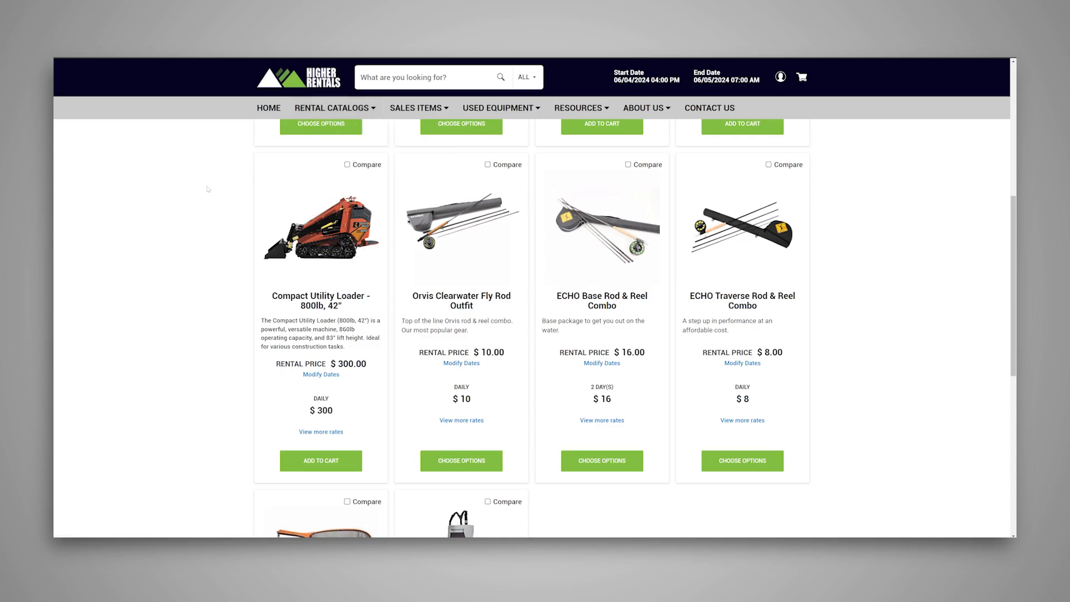
click(418, 107)
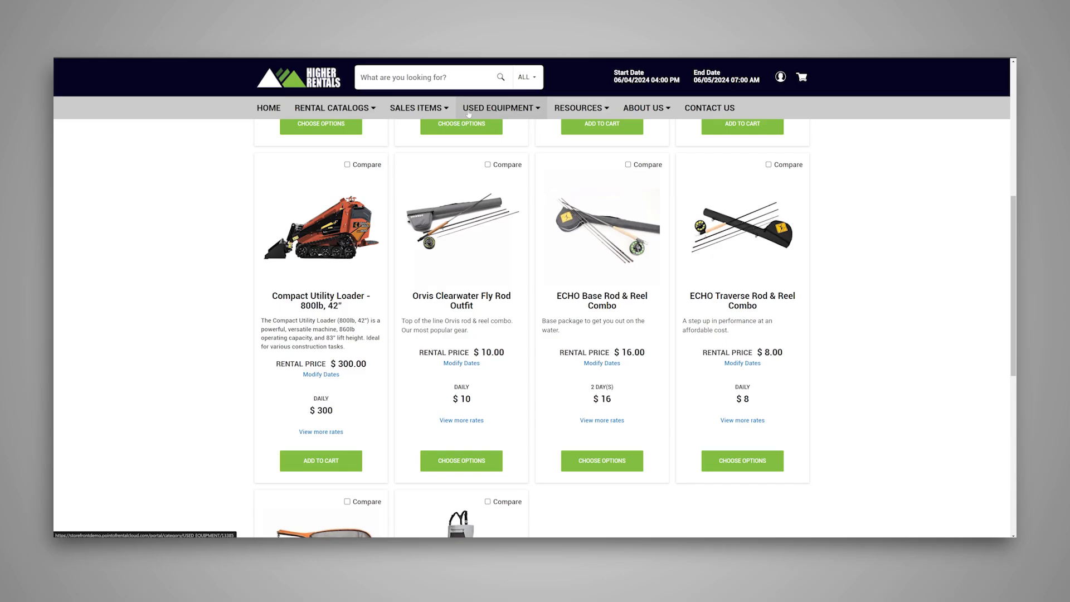
text(saw)
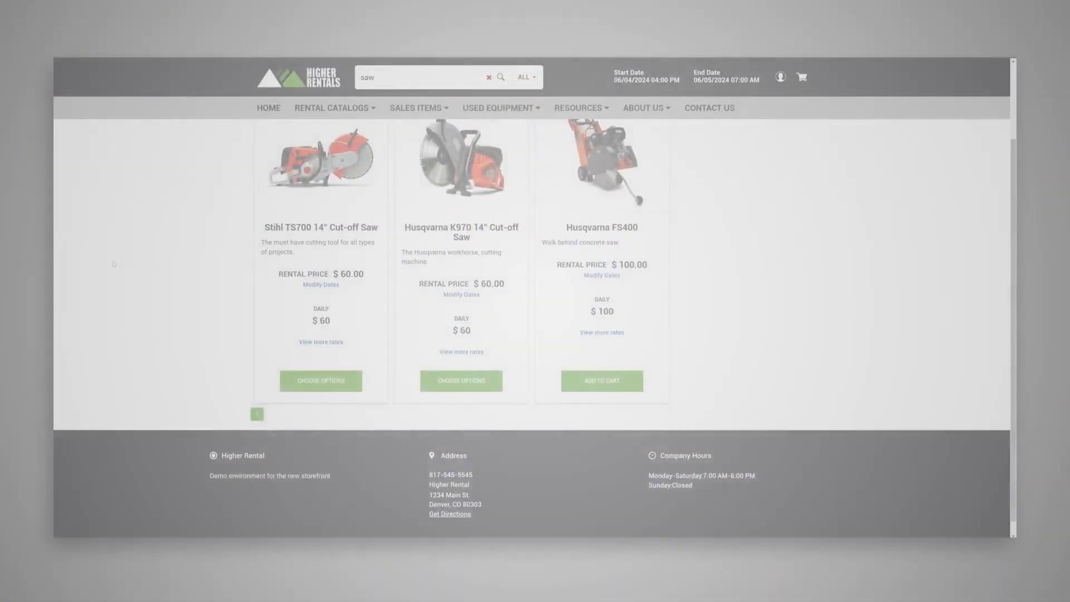
Step: Scroll the saw results back to the top of the list
scroll(up, 3)
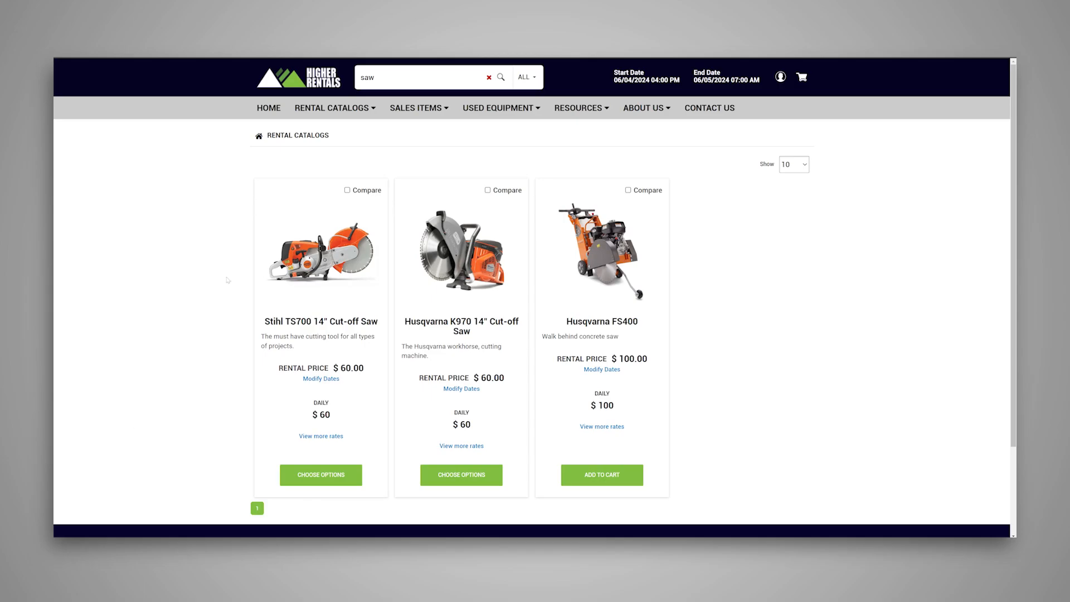
click(320, 474)
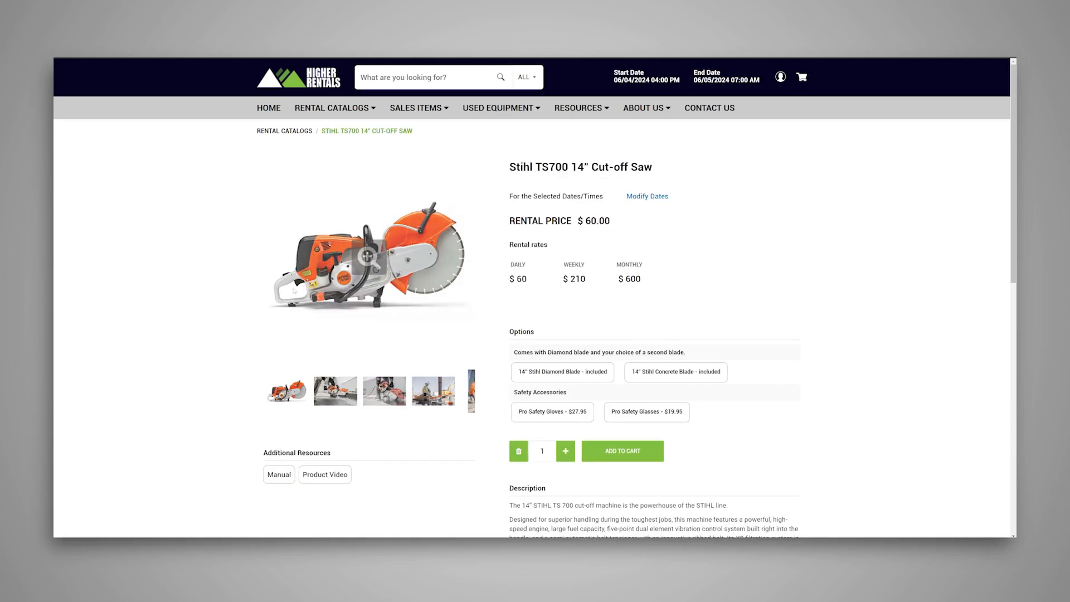
click(470, 390)
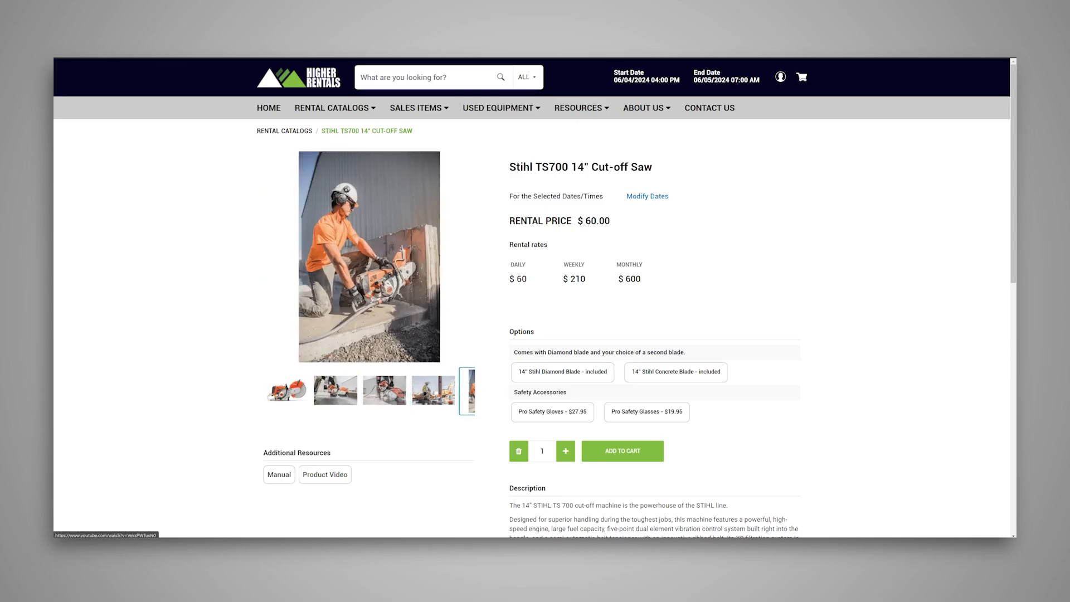
scroll(down, 3)
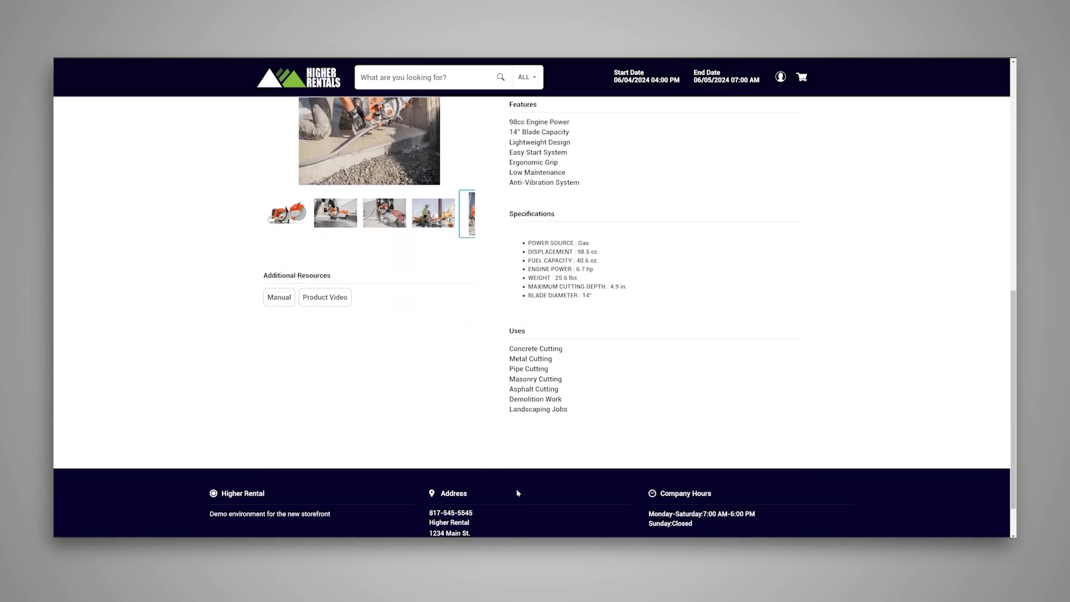
scroll(up, 3)
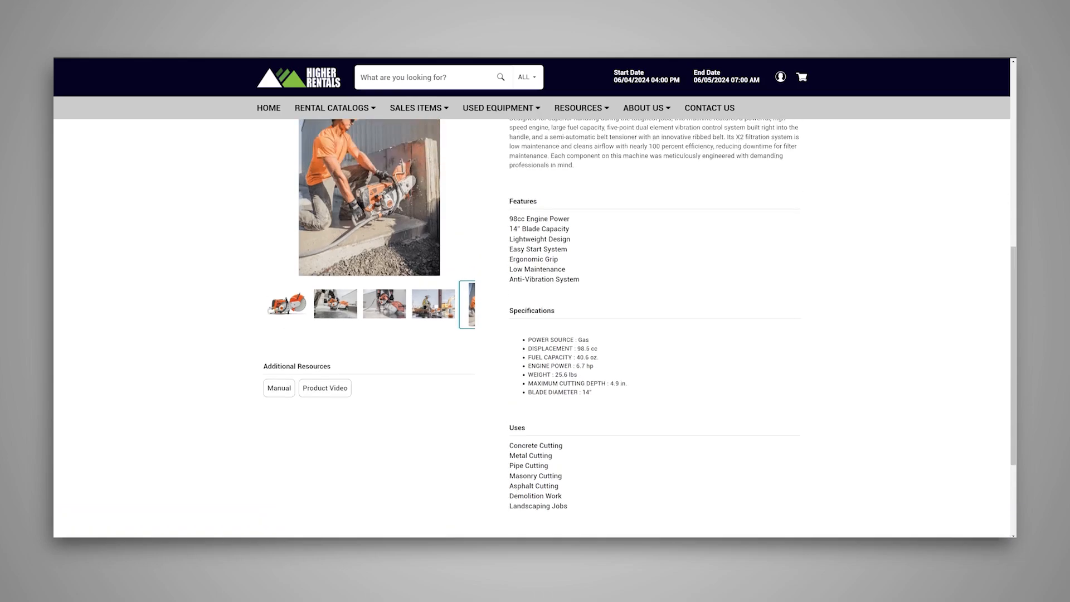
scroll(up, 3)
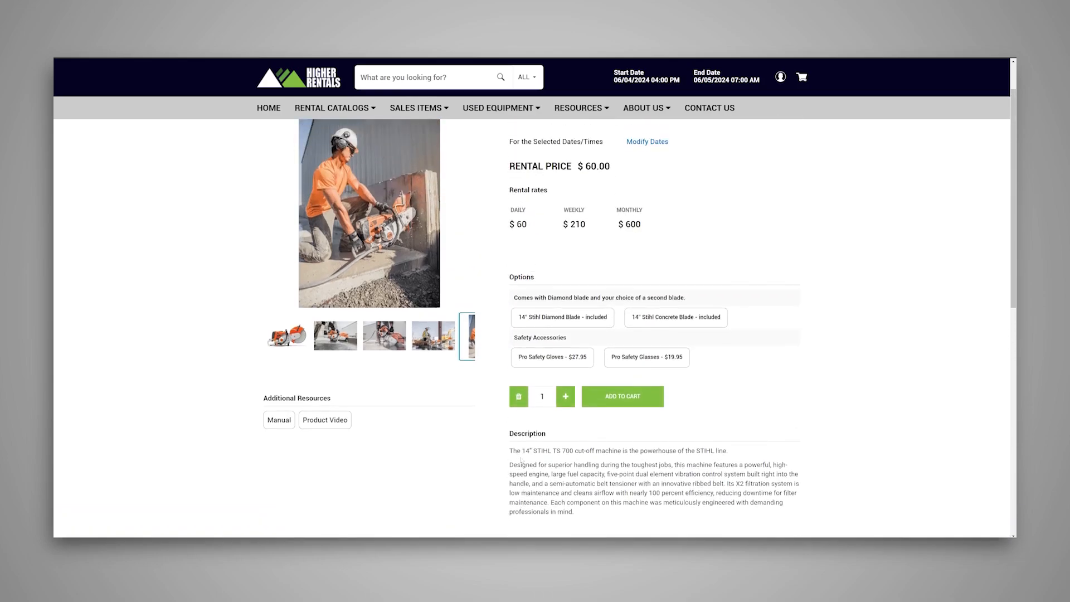
scroll(up, 3)
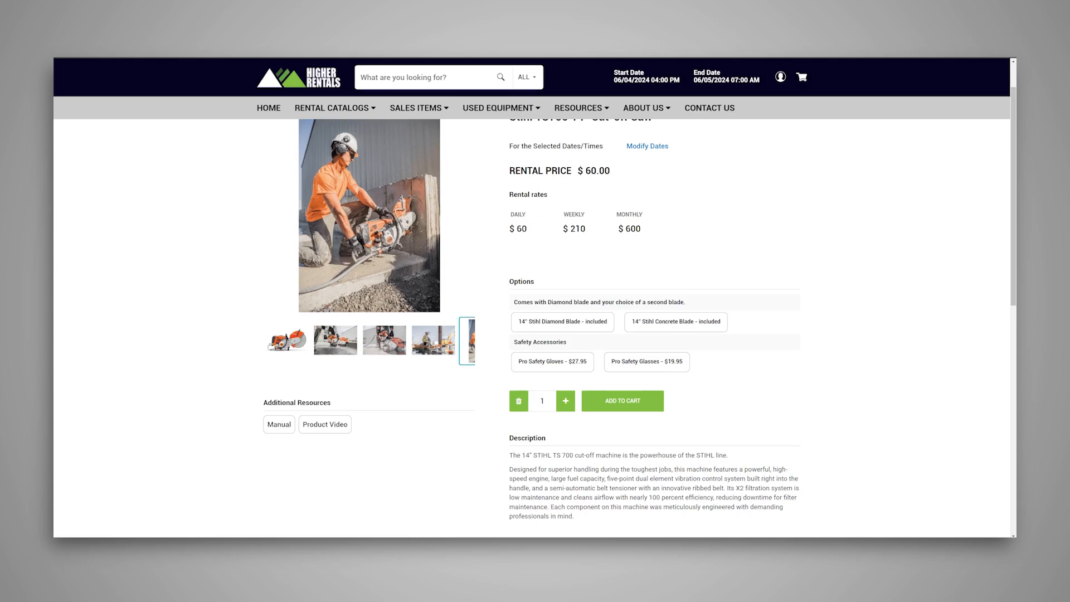
mouse_move(496, 412)
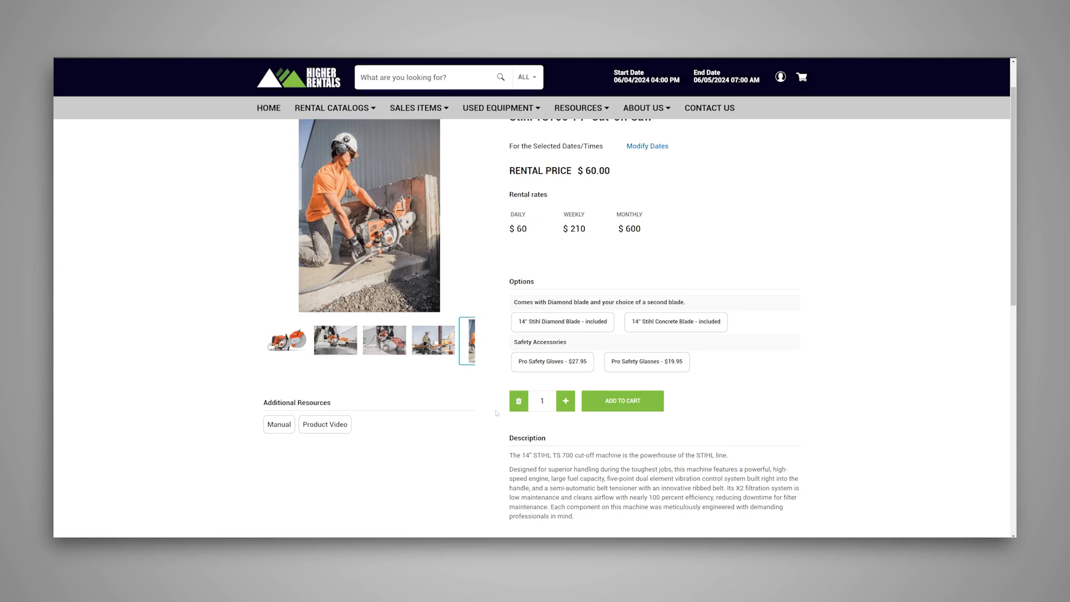
mouse_move(562, 322)
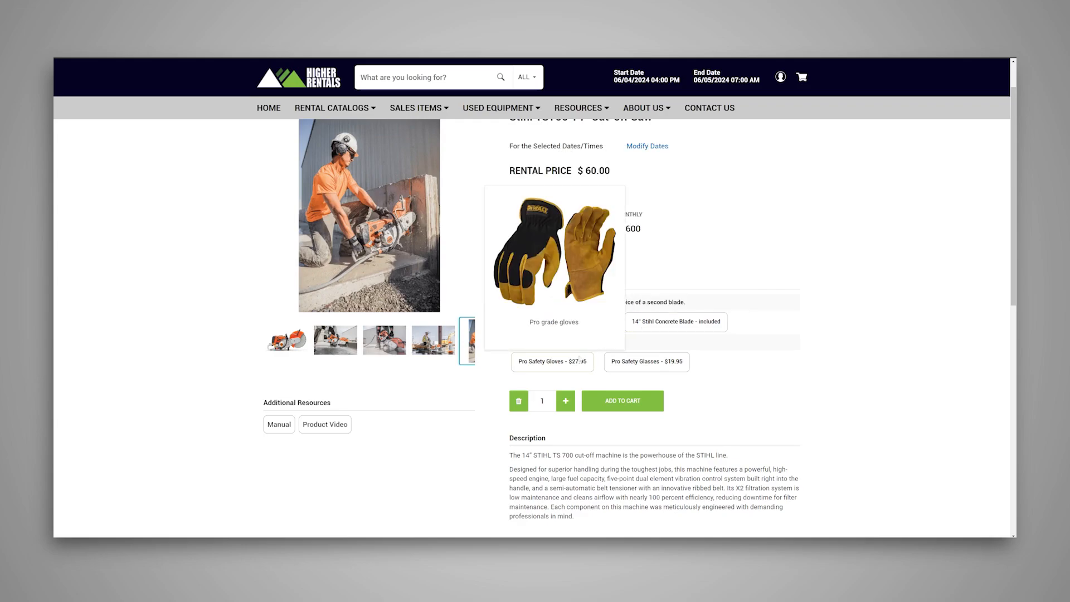
Step: Add the Stihl TS700 with size L Pro Safety Gloves to the cart
click(551, 362)
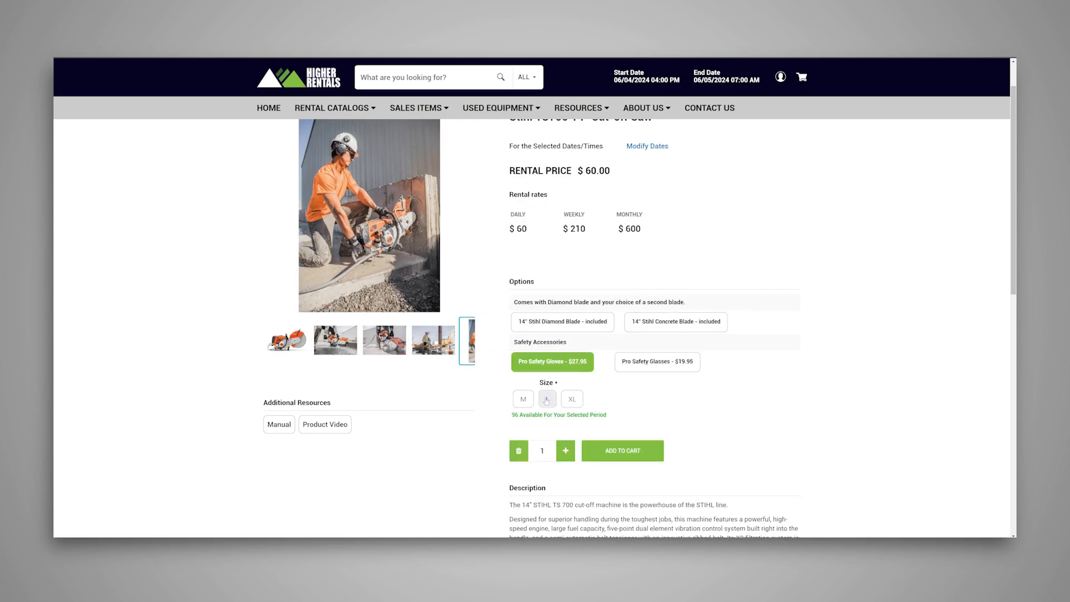
click(546, 398)
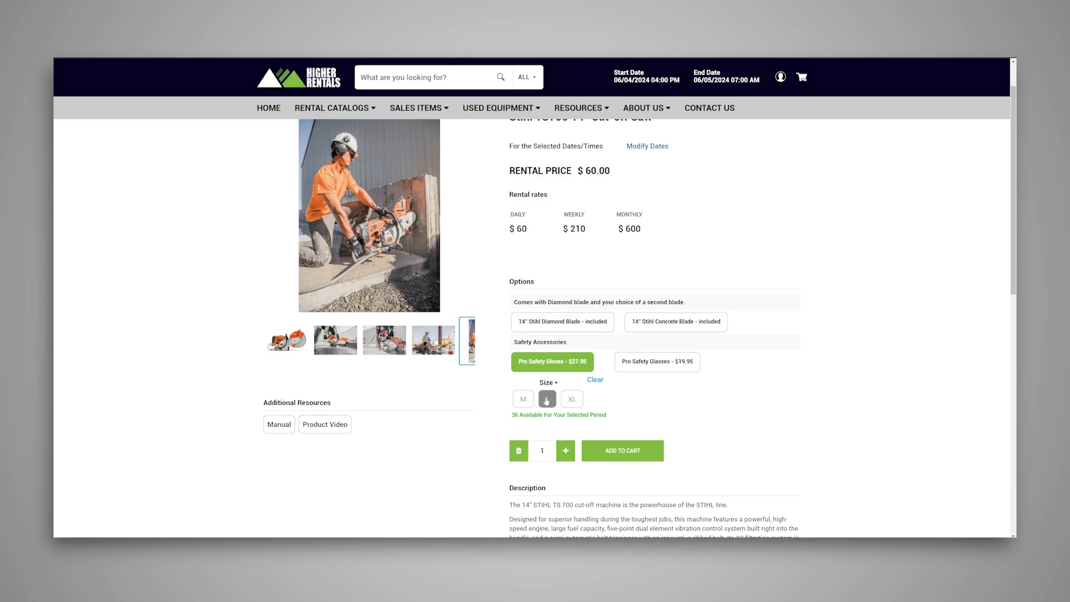
click(547, 398)
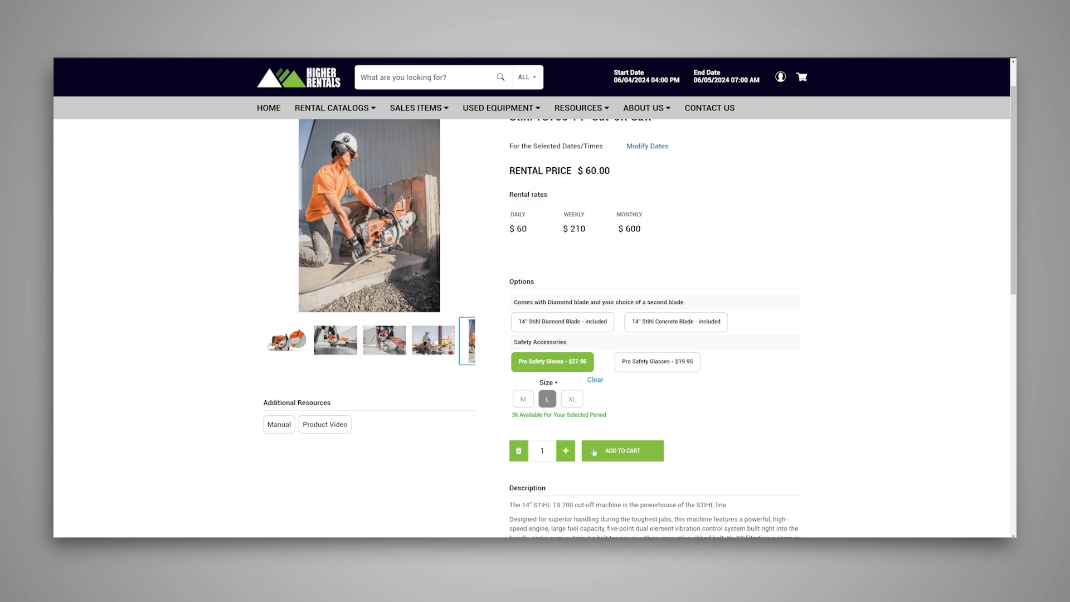
click(620, 450)
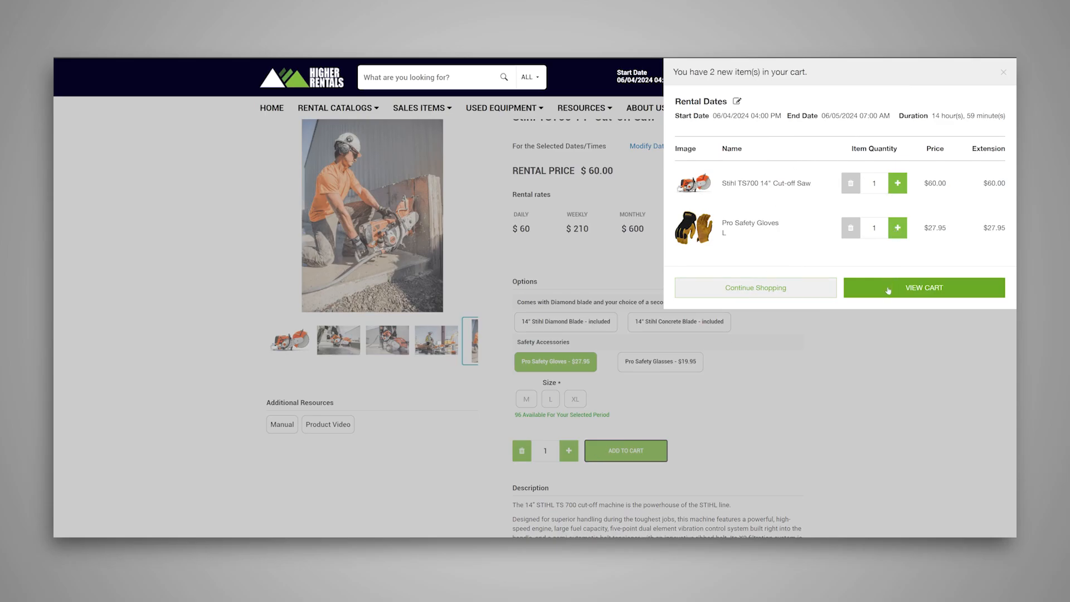
Step: In the cart, raise the gloves quantity and restore it to 1, then check out
click(924, 287)
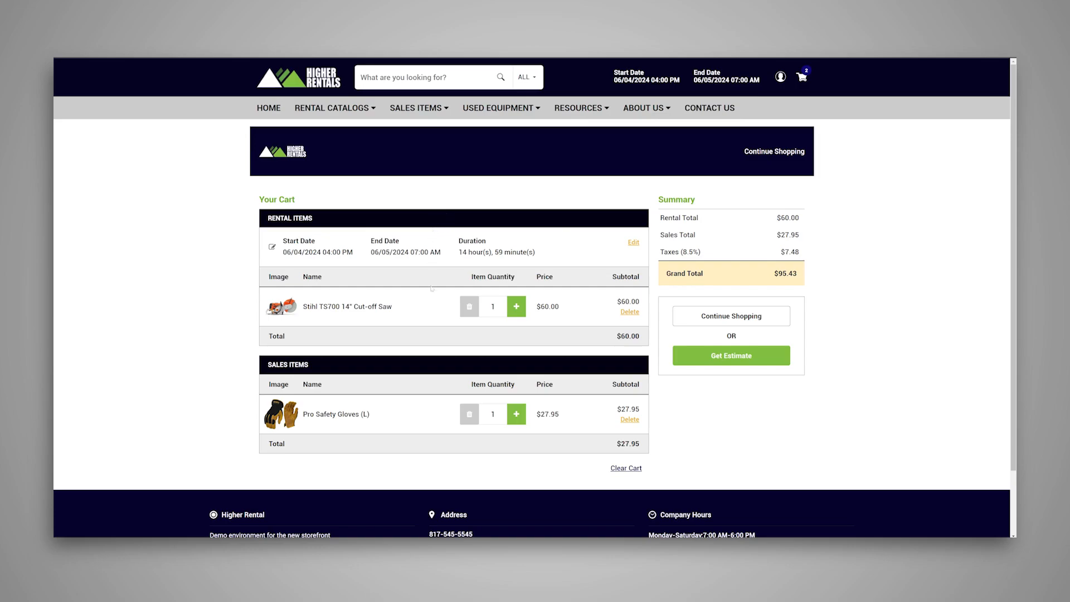
click(516, 306)
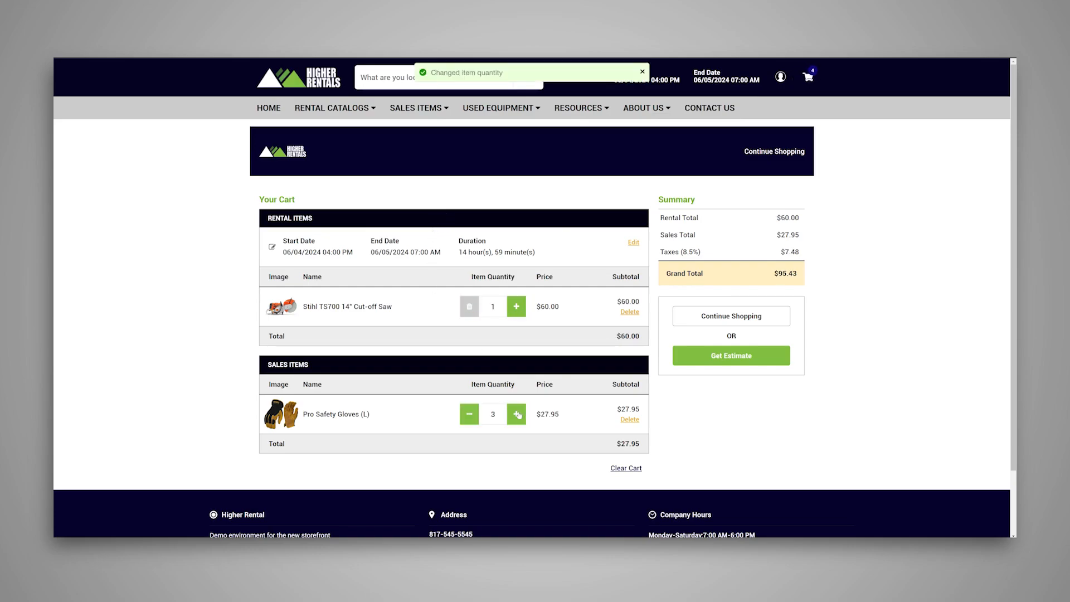
click(470, 414)
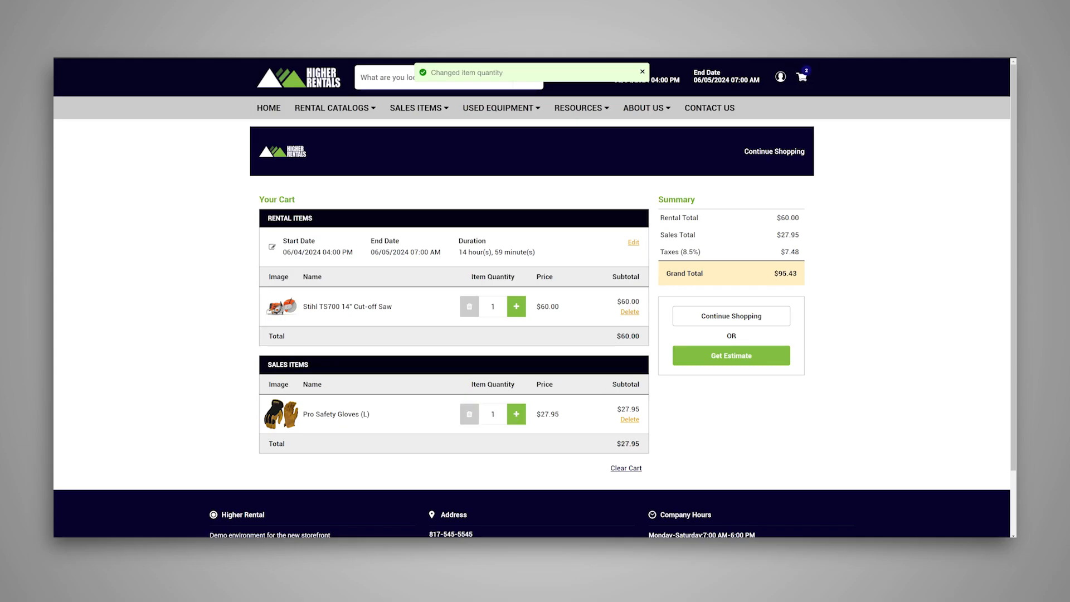
click(730, 355)
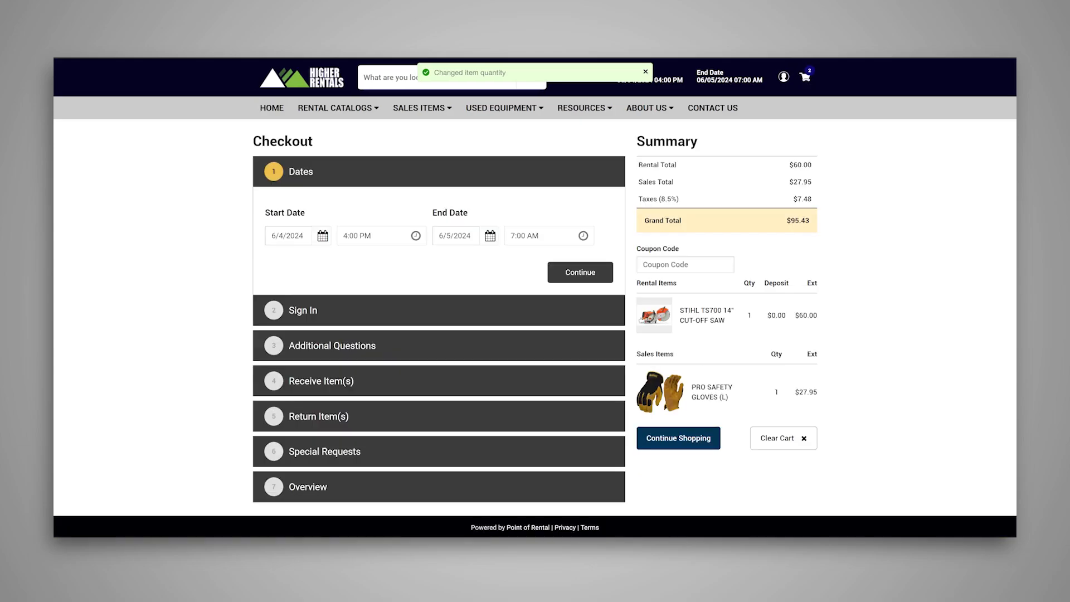
Step: Confirm and update the checkout rental dates, then move to the Sign In section
click(684, 264)
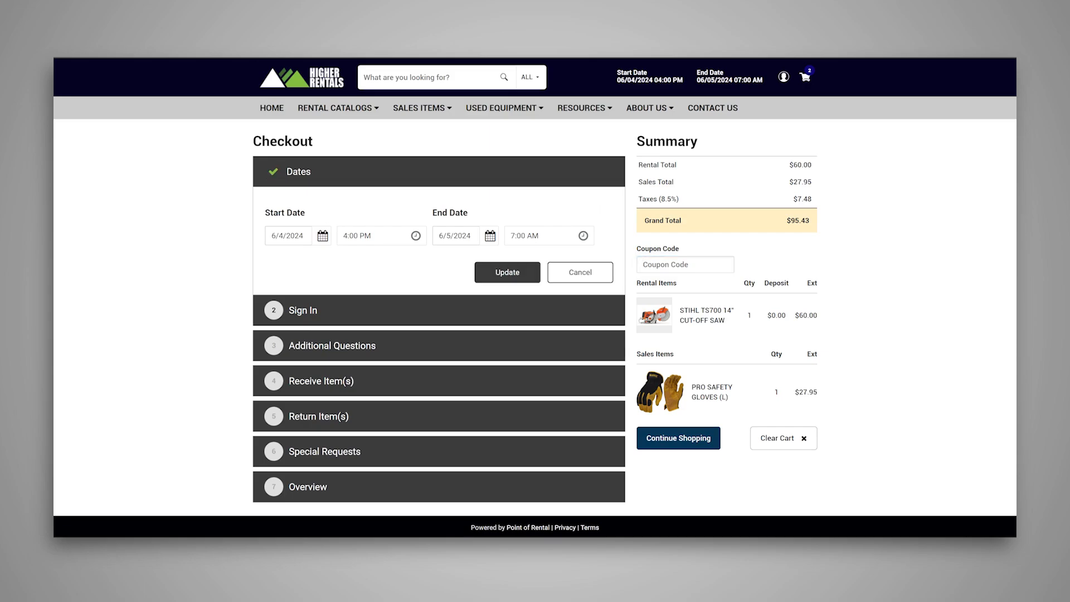
click(507, 271)
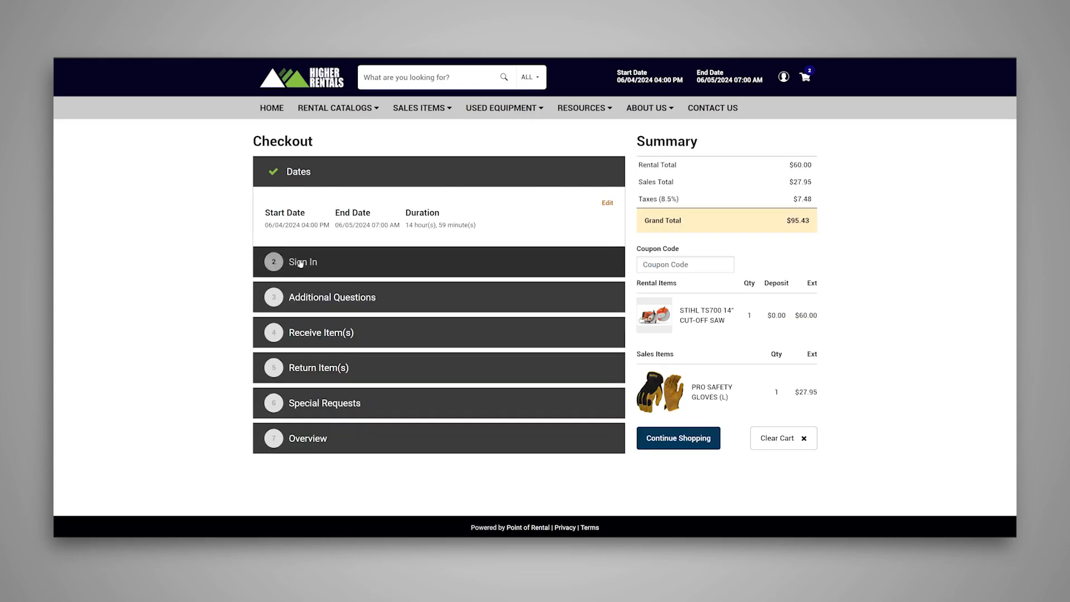
click(302, 261)
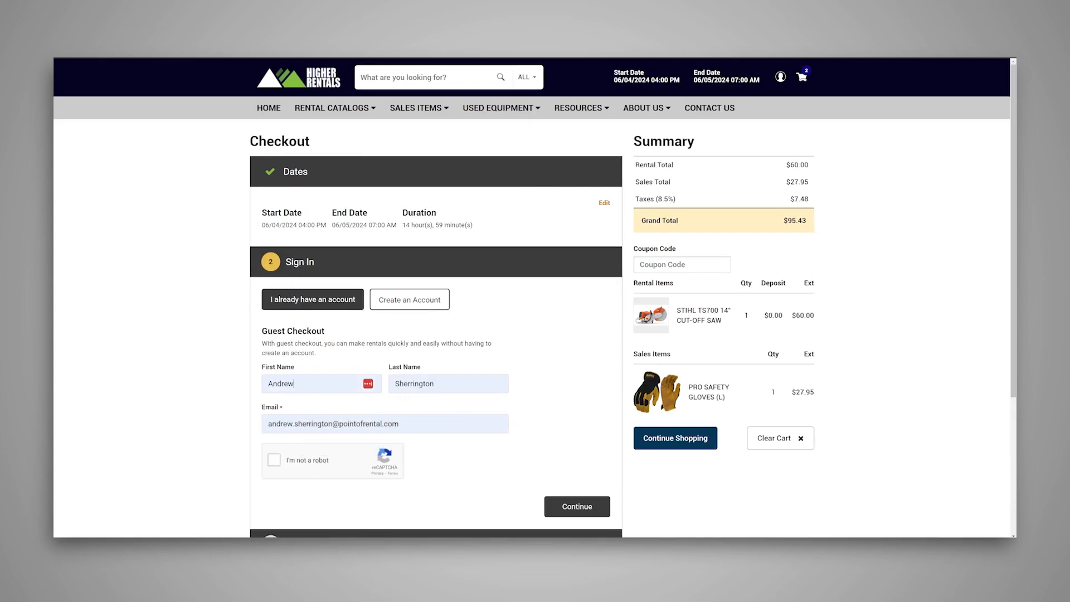
Step: Pass reCAPTCHA for guest sign-in and choose In-Store Pickup after trying Delivery
click(275, 459)
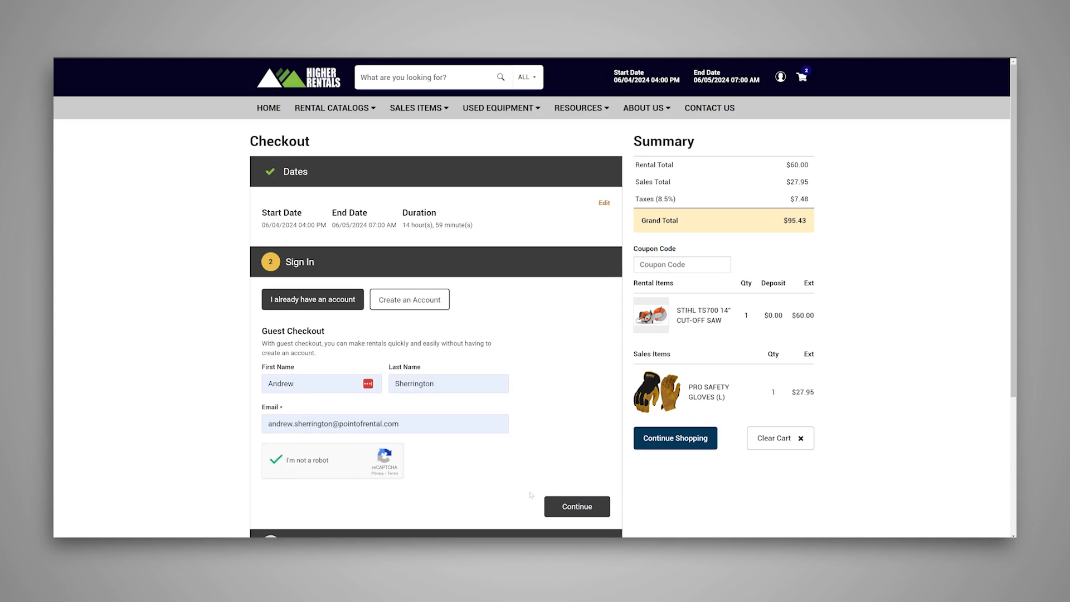
click(575, 506)
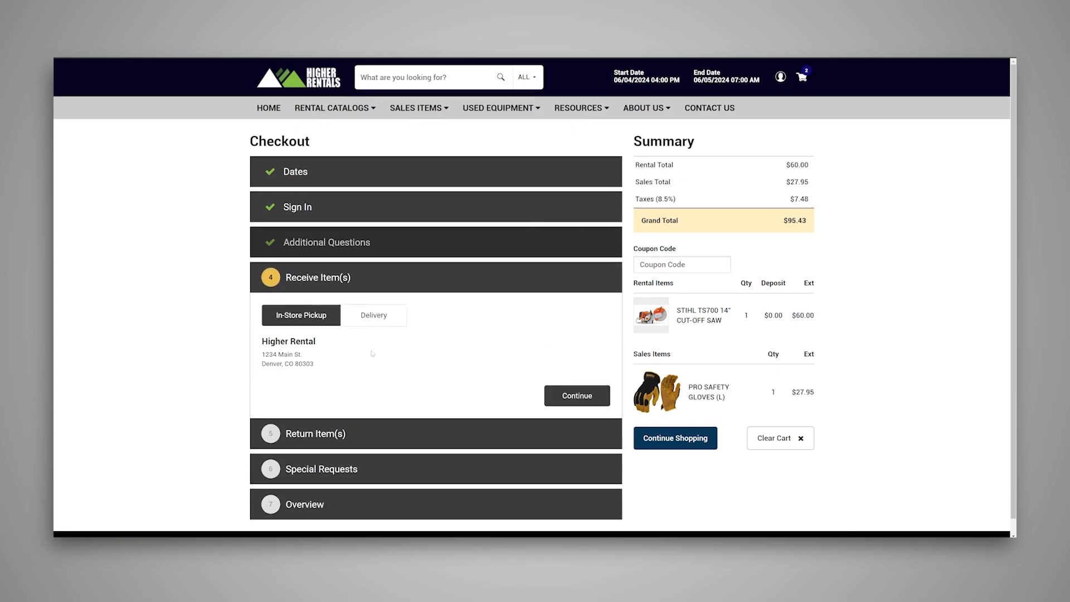
click(374, 315)
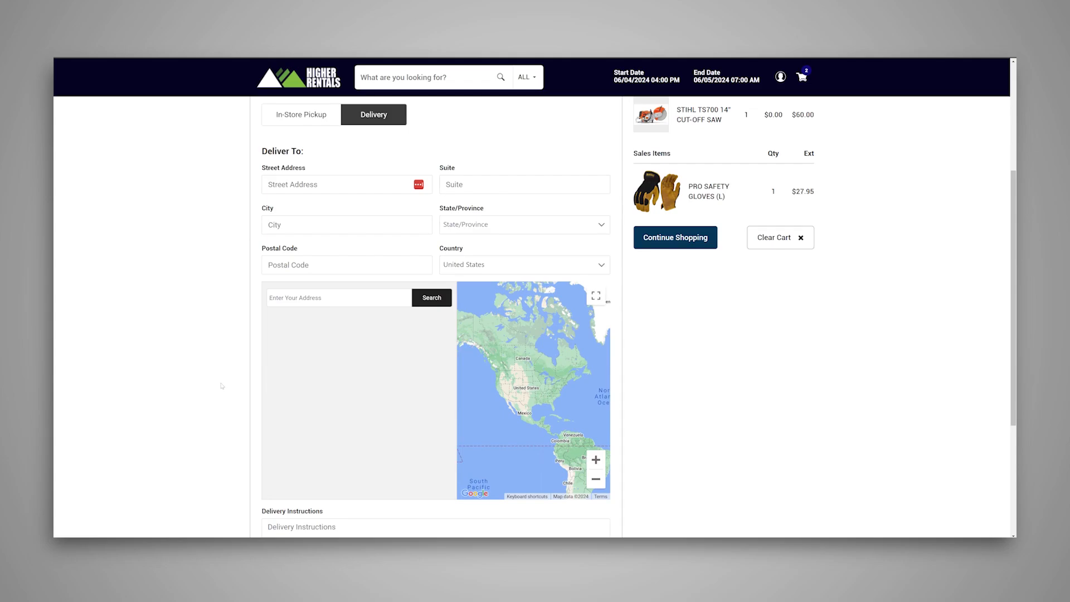
scroll(up, 3)
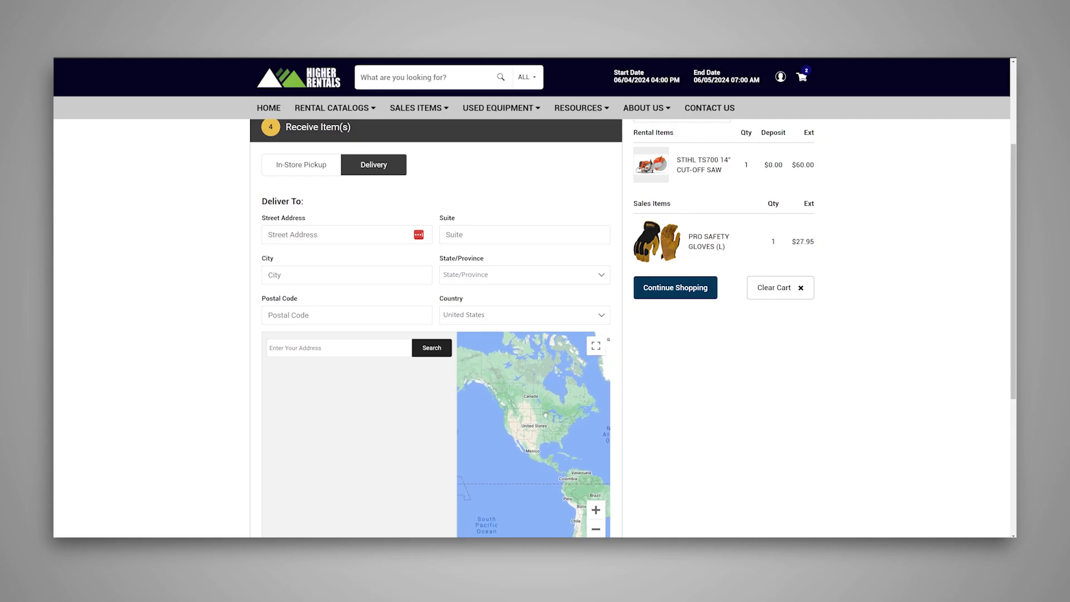
click(301, 164)
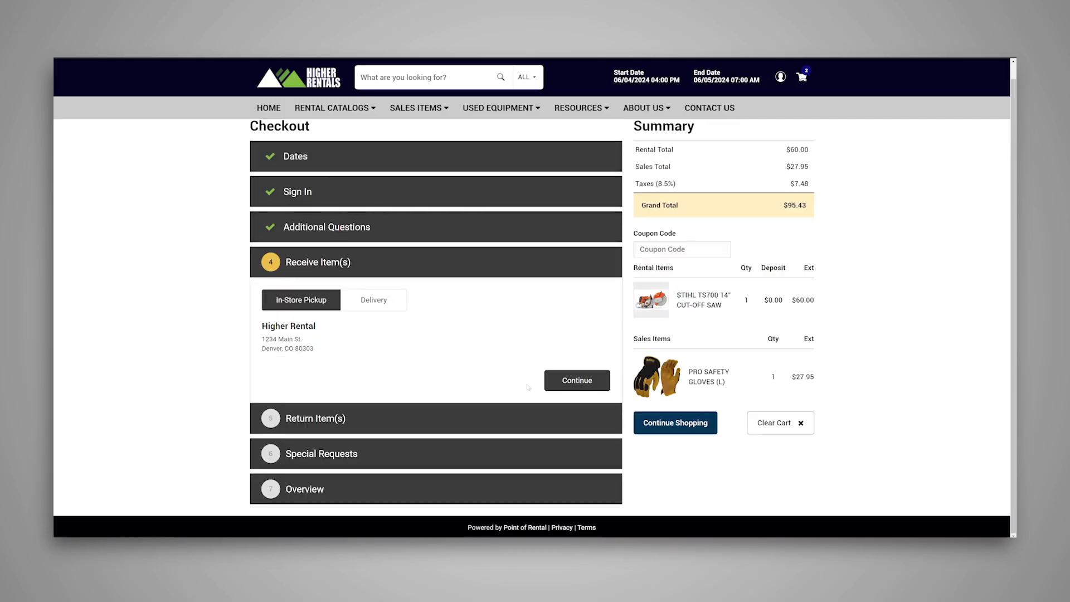
click(576, 380)
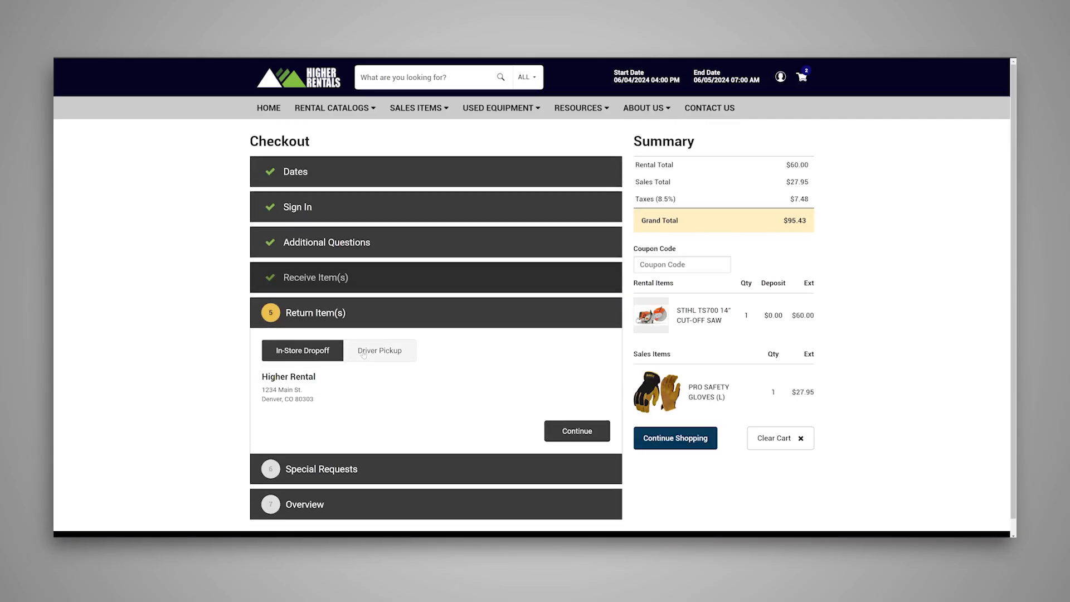
Step: Set returns to In-Store Dropoff instead of Driver Pickup and skip special requests
click(379, 349)
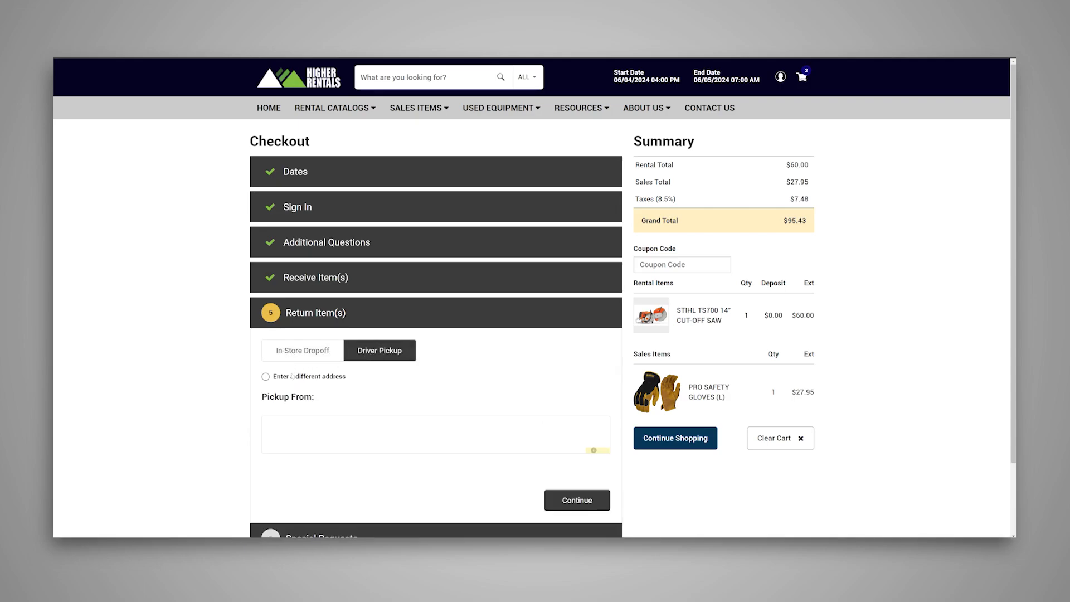
click(302, 350)
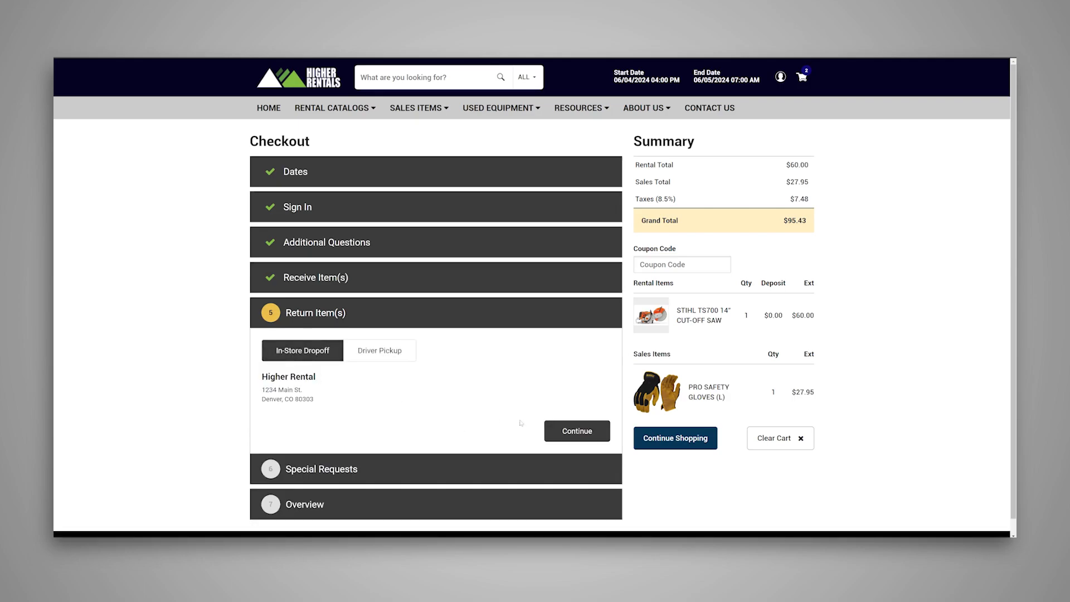
click(576, 430)
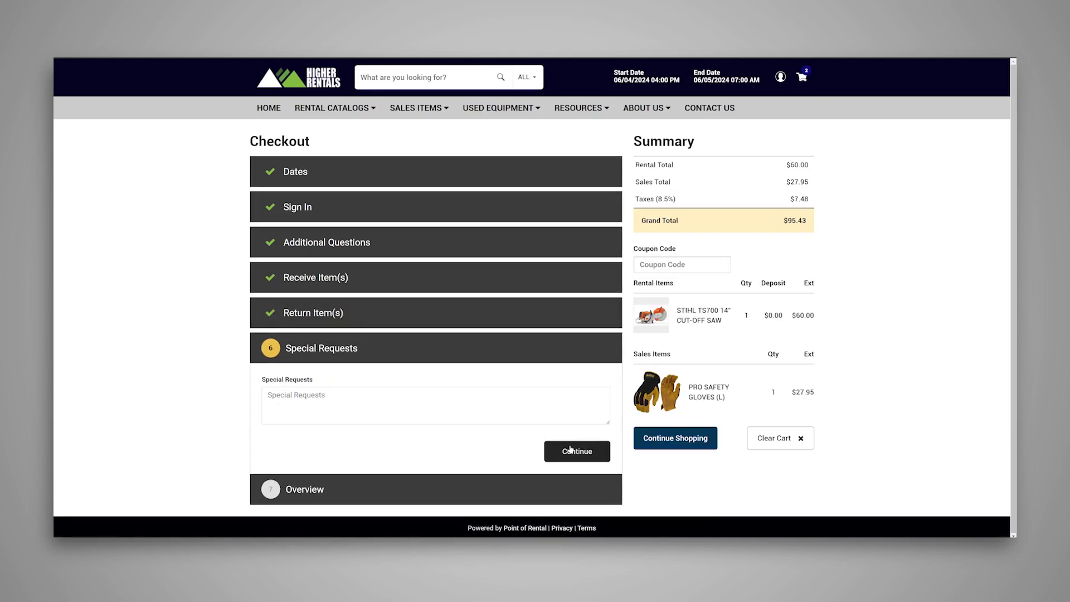
click(575, 450)
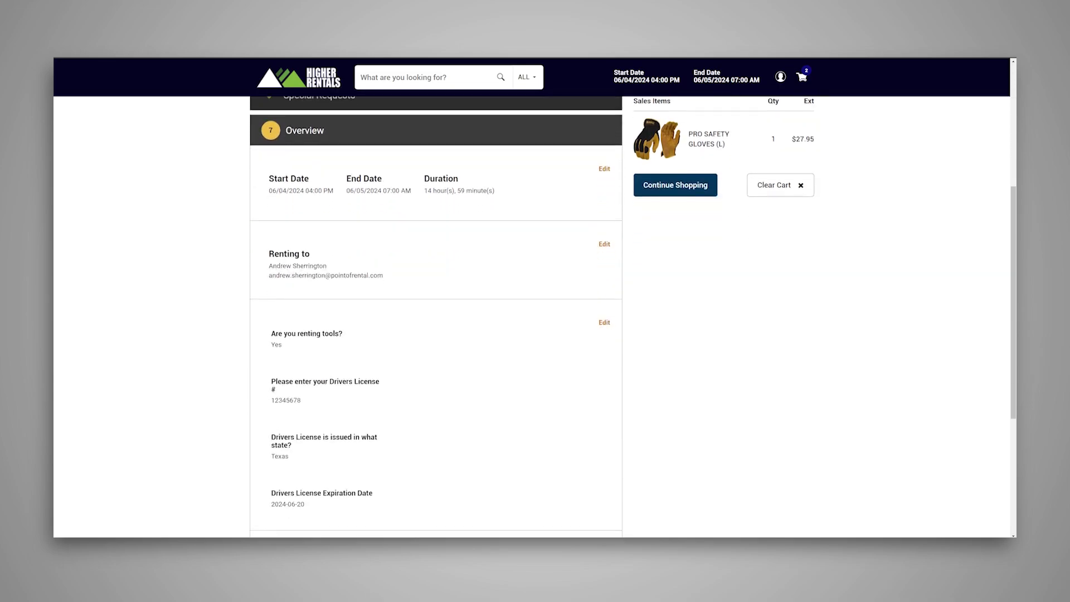
Step: Submit the checkout overview with Pay Now & Hold Reservation
scroll(down, 3)
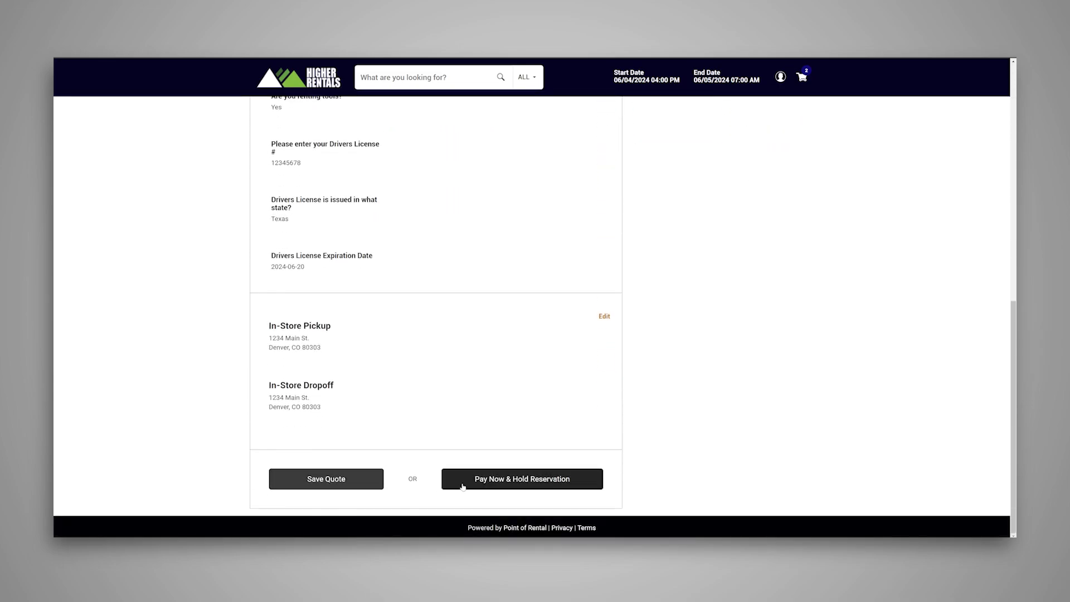
click(522, 478)
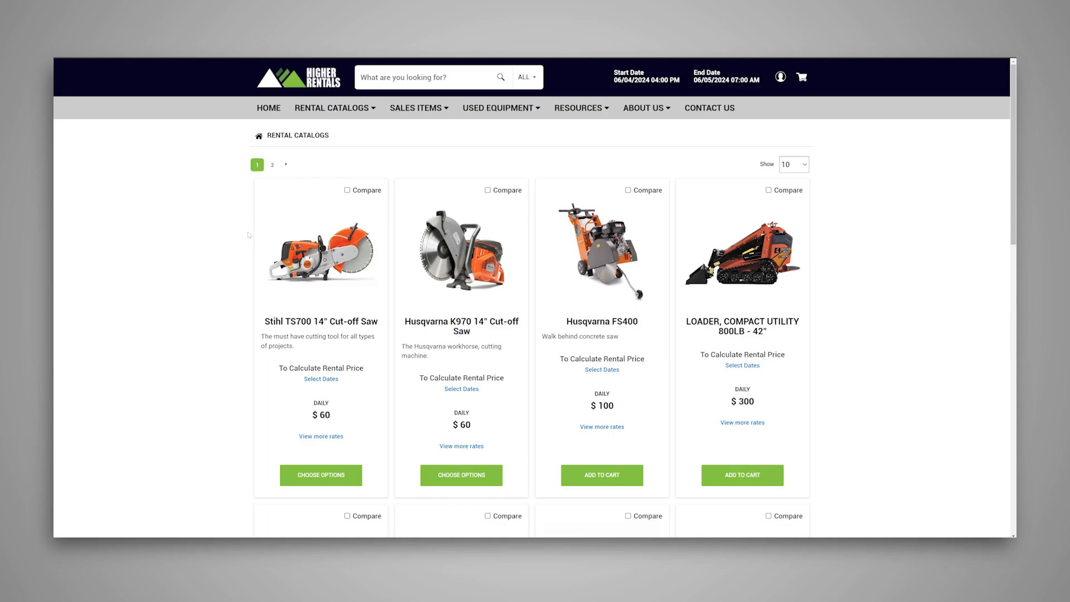
Step: Compare the Stihl TS700, Husqvarna K970 and Husqvarna FS400 in the Comparison Assistant
click(346, 190)
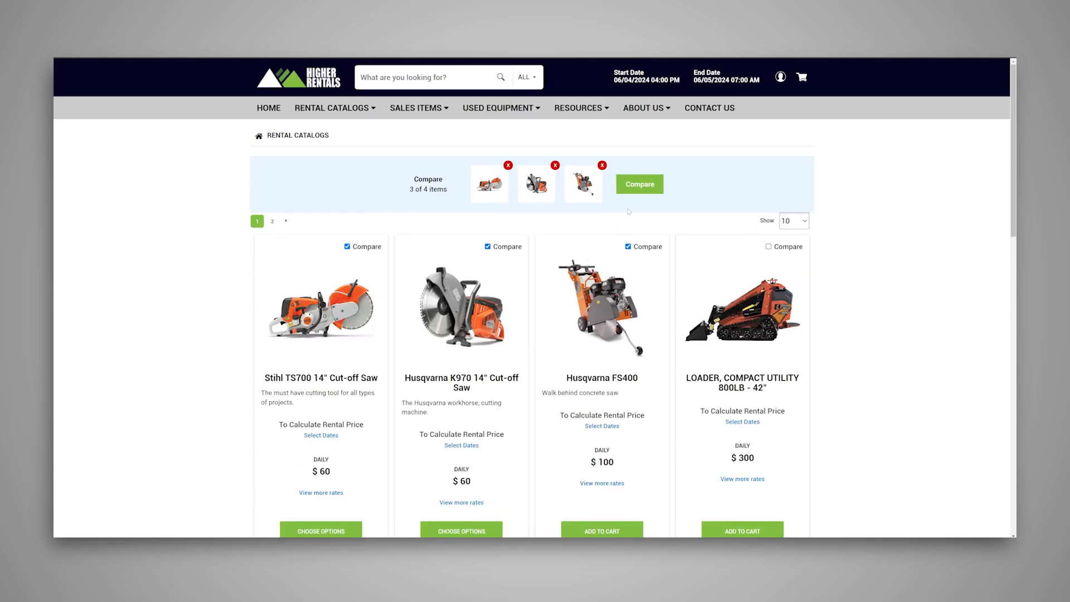
click(638, 185)
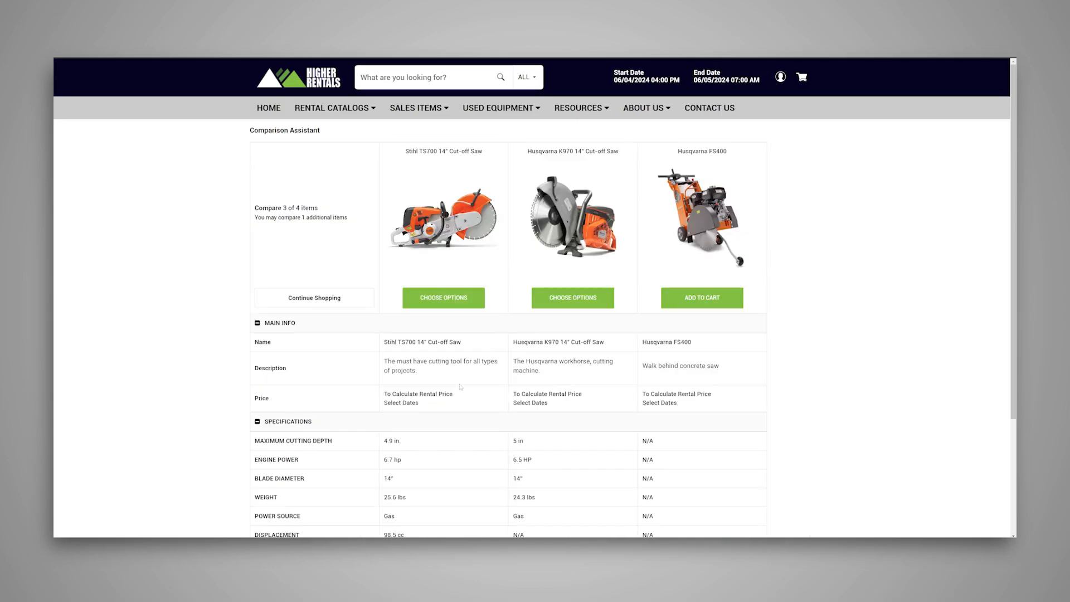
scroll(down, 3)
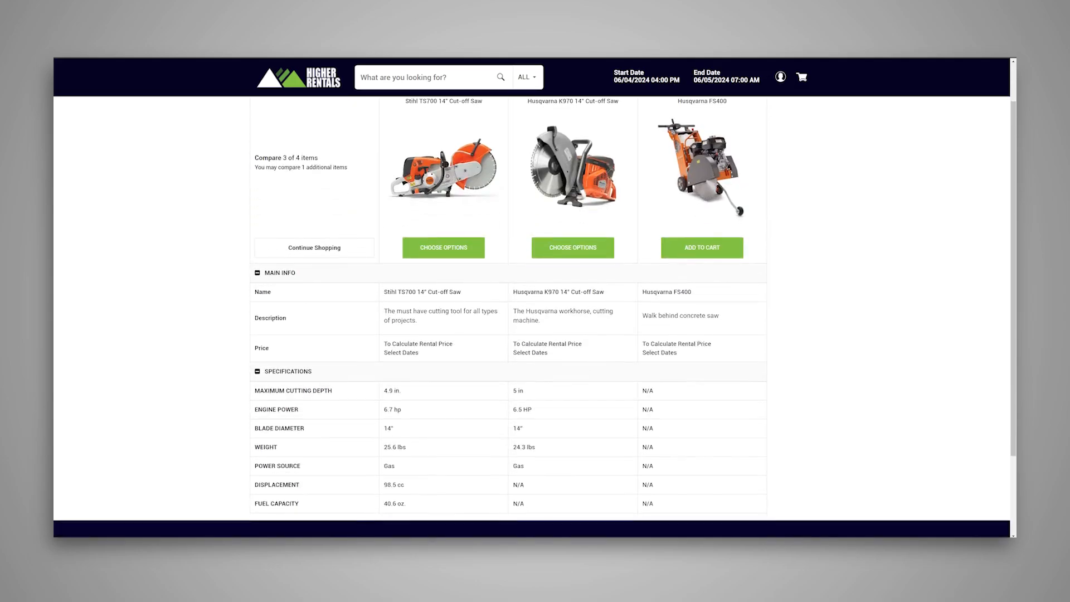